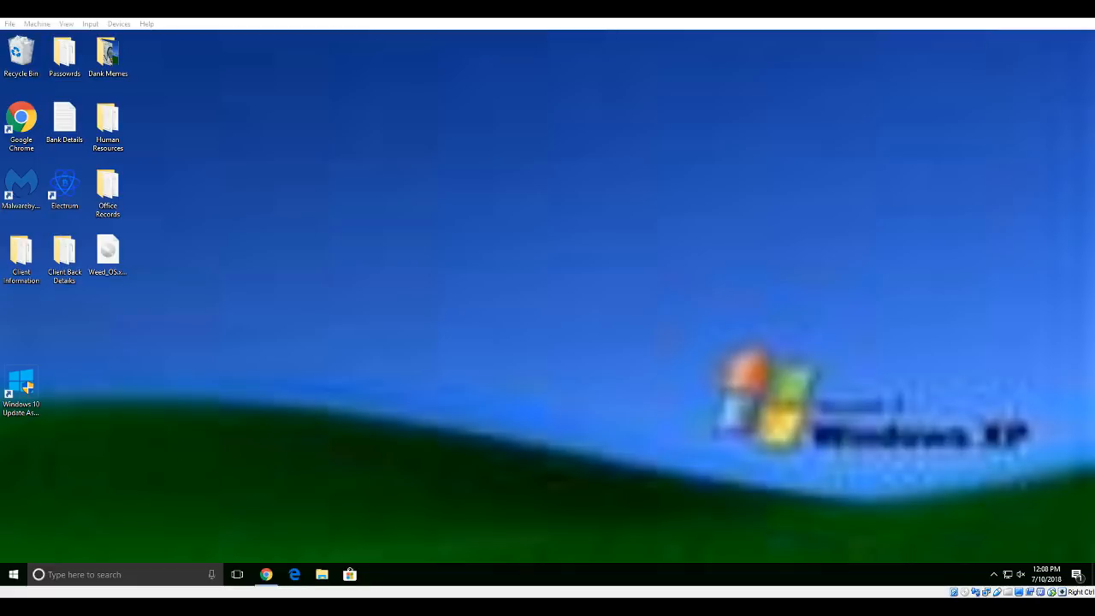
{"action": "mouse_move", "coordinate": [924, 134]}
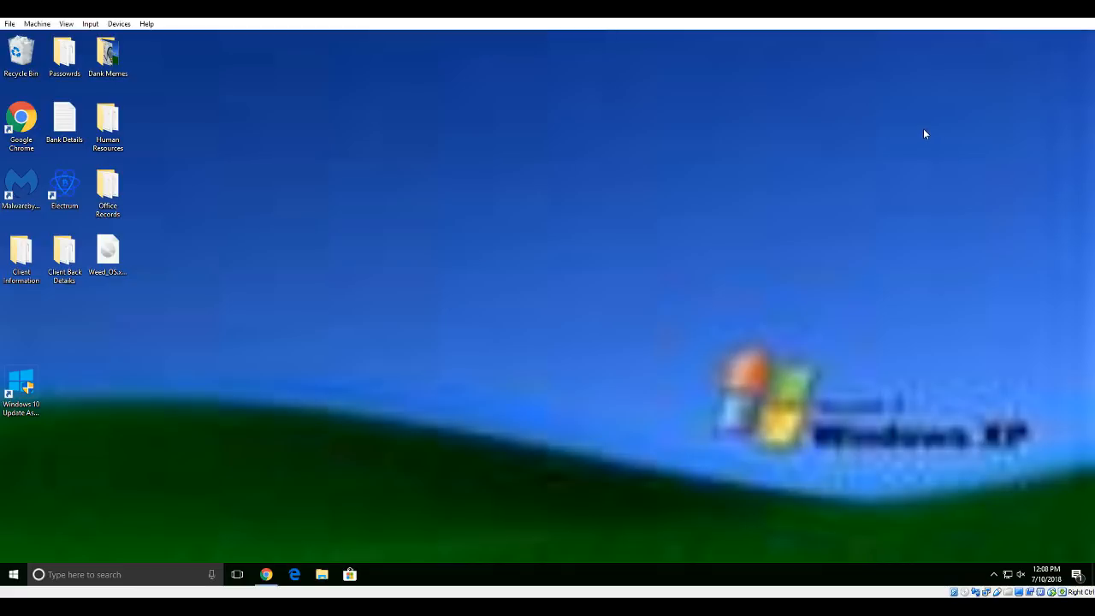
{"action": "mouse_move", "coordinate": [632, 148]}
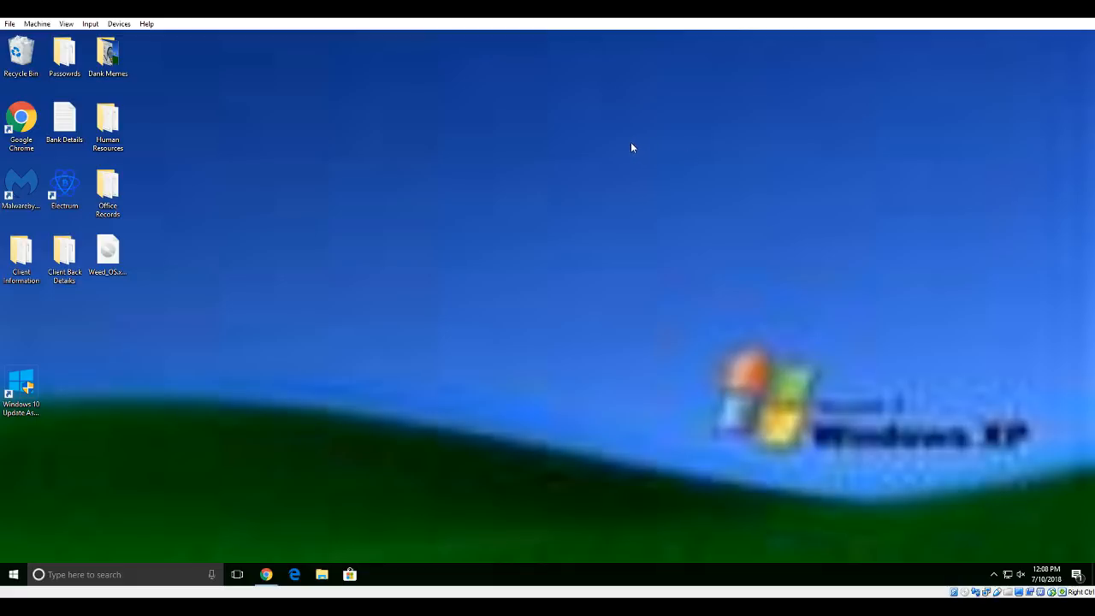
Step: Click the desktop and bring up an empty Run dialog
{"action": "left_click", "coordinate": [108, 56]}
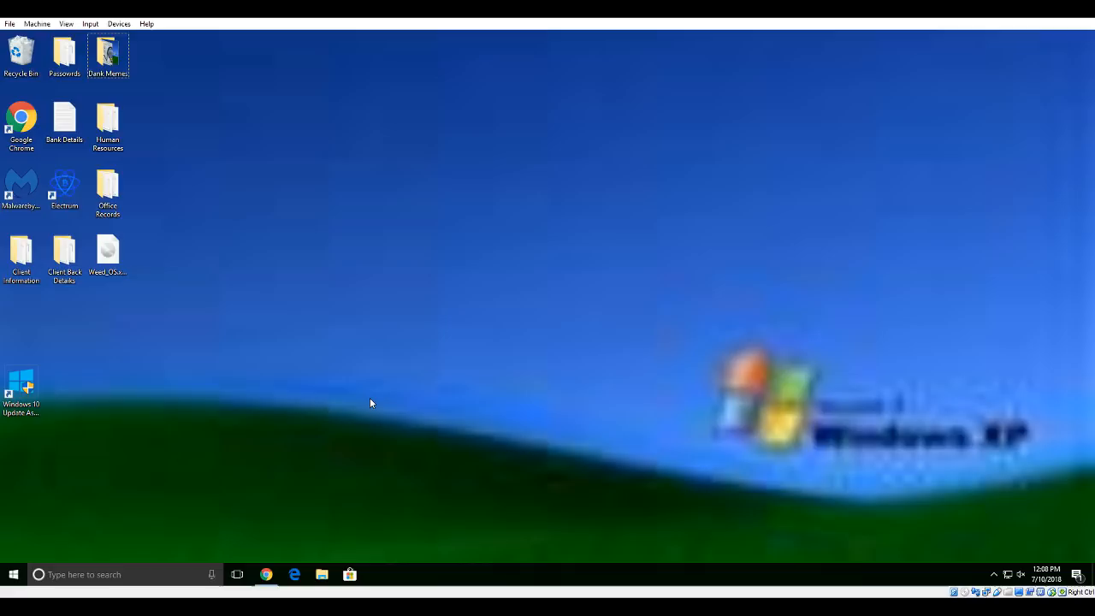
{"action": "type", "text": "syskey"}
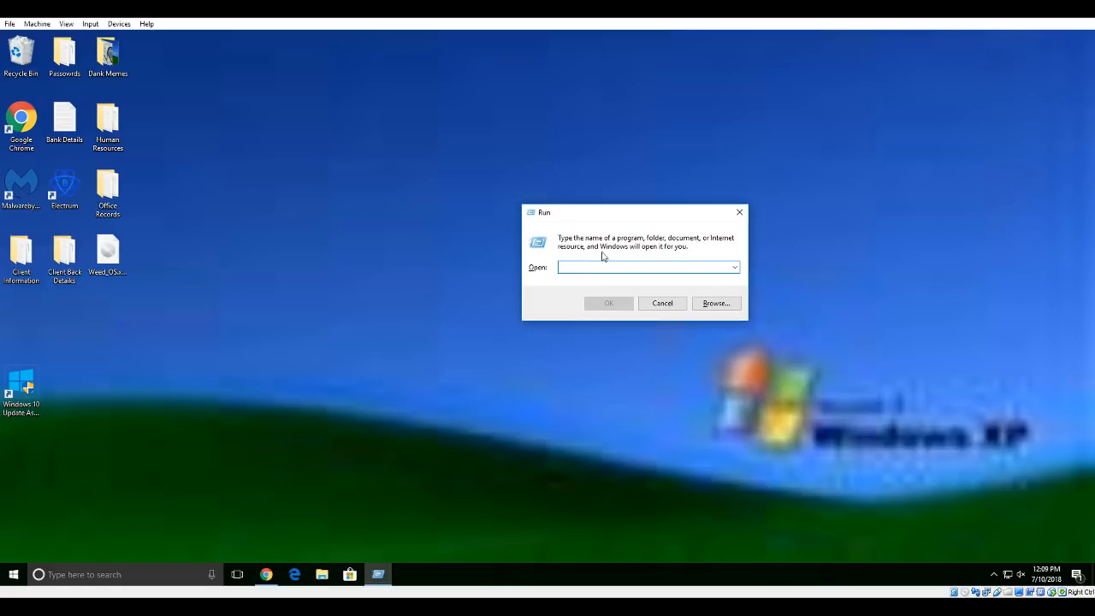
Step: Run the fastsupport.com address to open the GoToAssist connection page in Edge
{"action": "left_click", "coordinate": [649, 267]}
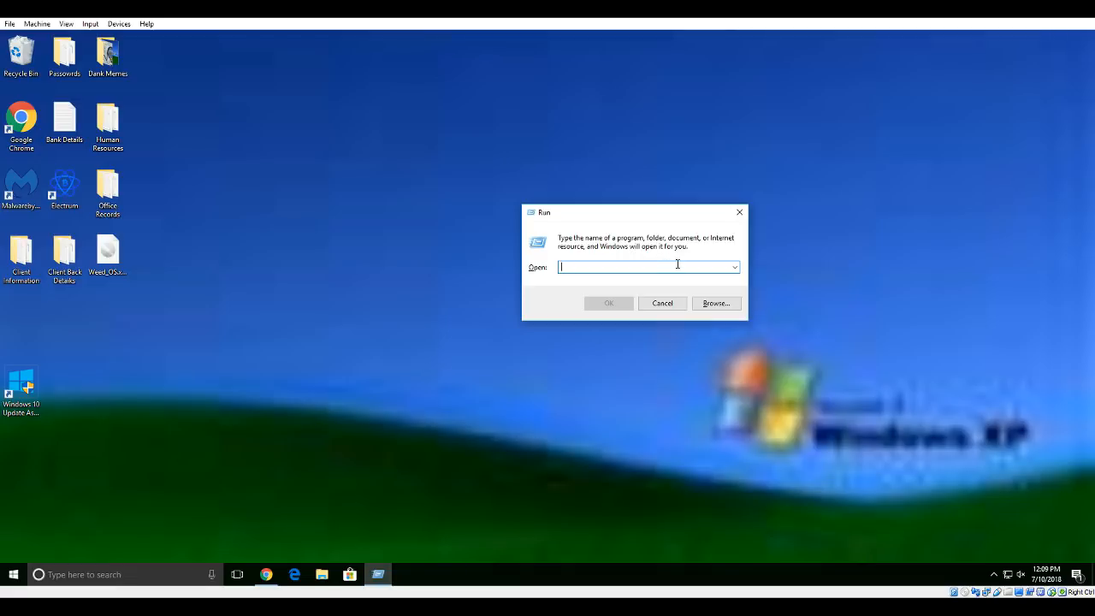
{"action": "type", "text": "www.helpm"}
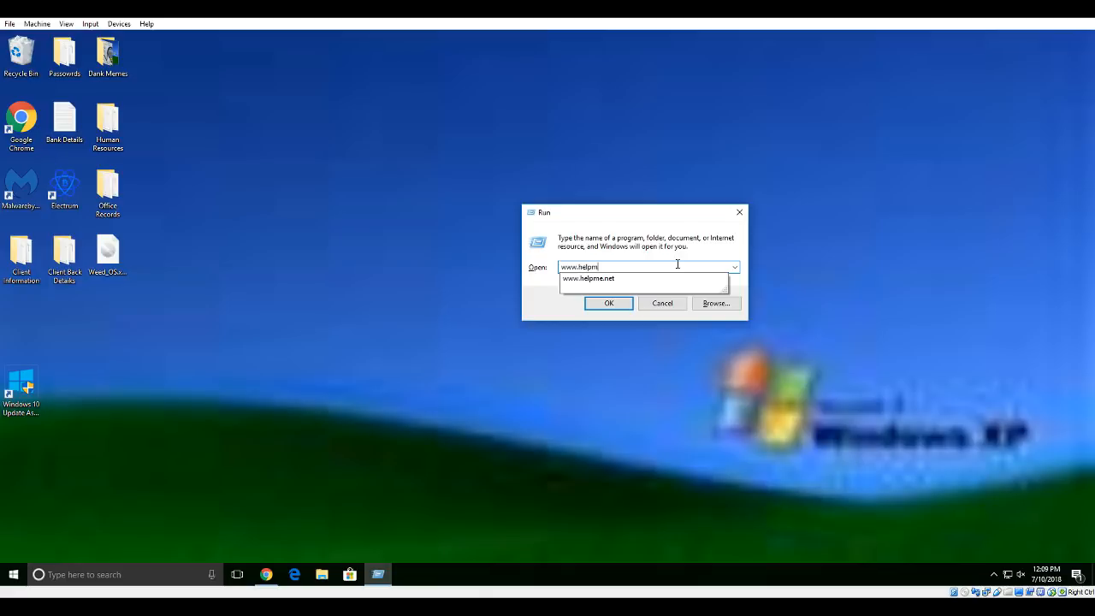
{"action": "left_click", "coordinate": [608, 303]}
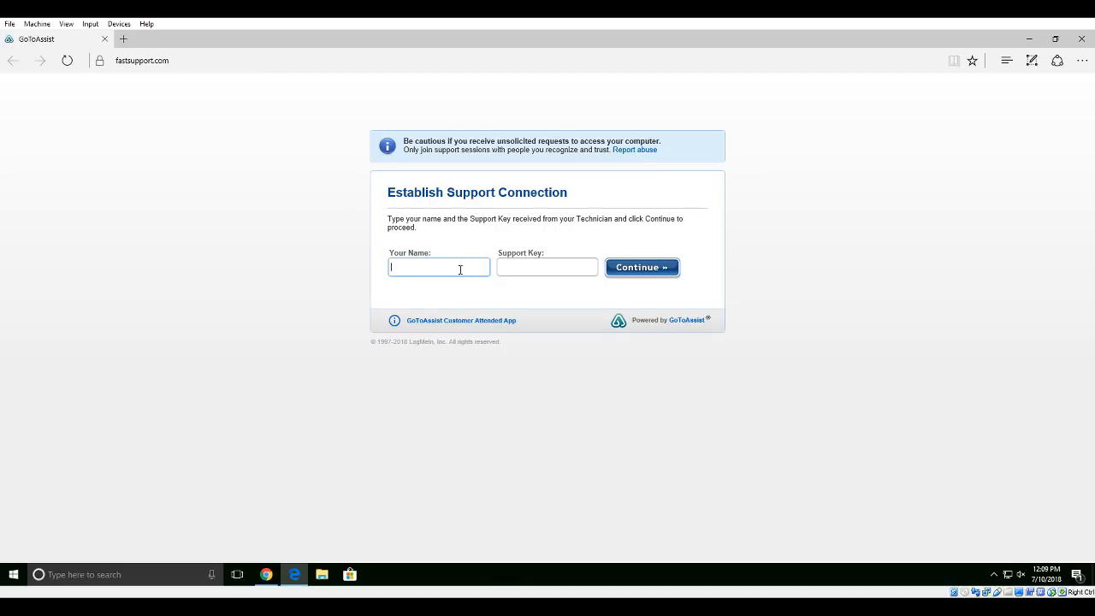
{"action": "mouse_move", "coordinate": [502, 272]}
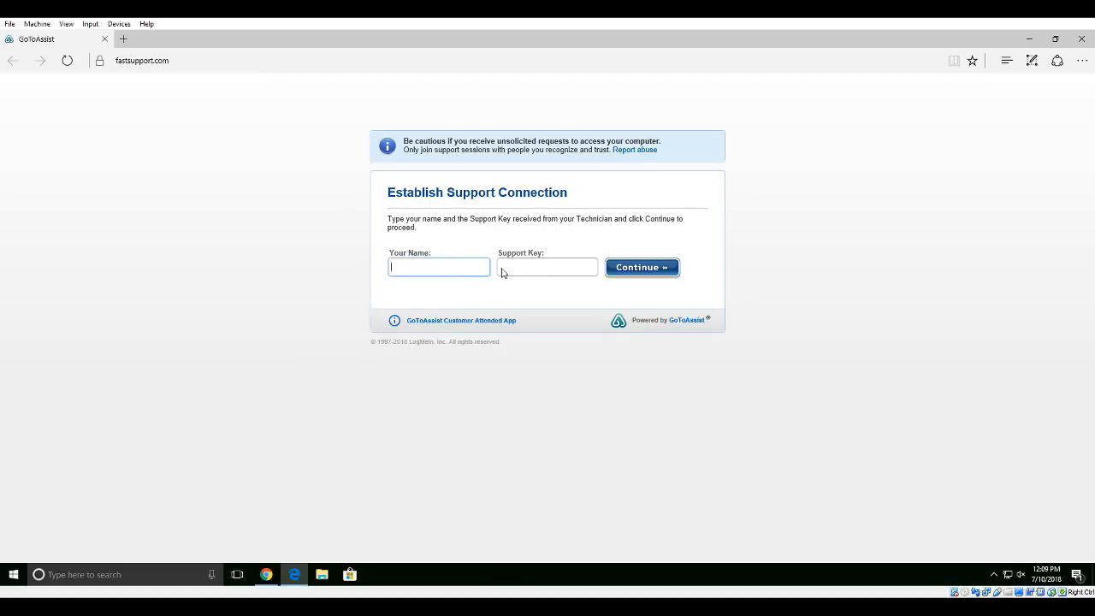
Step: Submit the name 'Jack' with the technician's support key on GoToAssist
{"action": "left_click", "coordinate": [439, 266]}
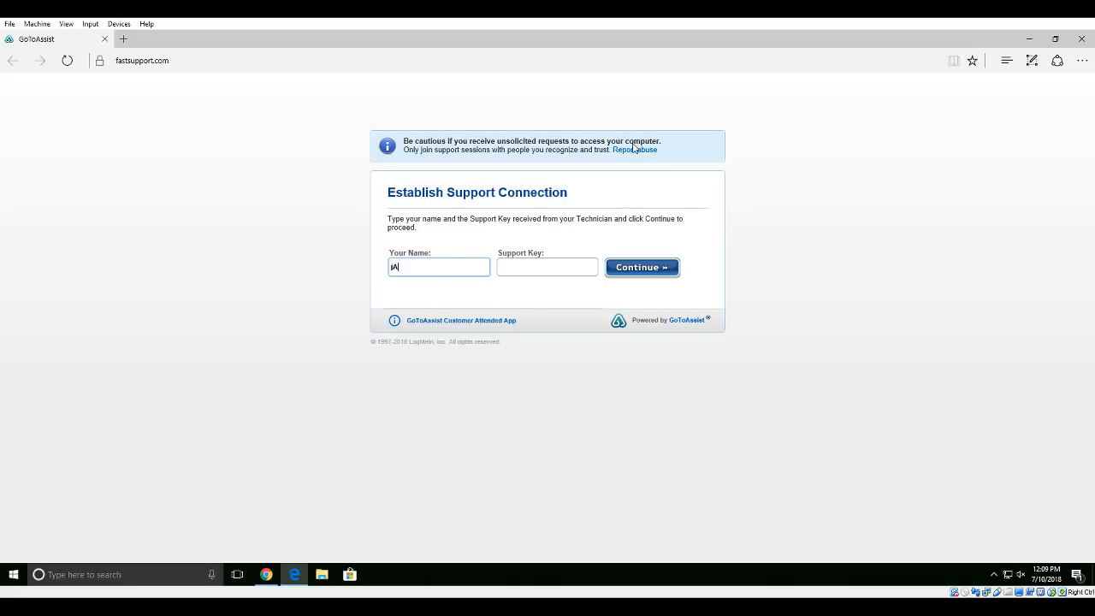
{"action": "type", "text": "Jack Medoff"}
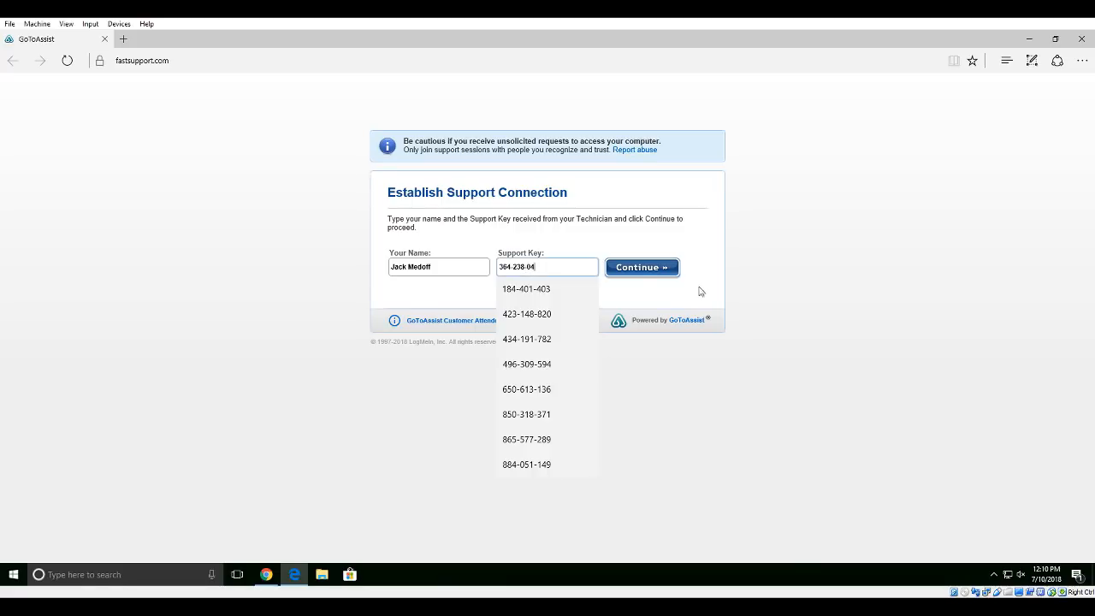
{"action": "left_click", "coordinate": [641, 267]}
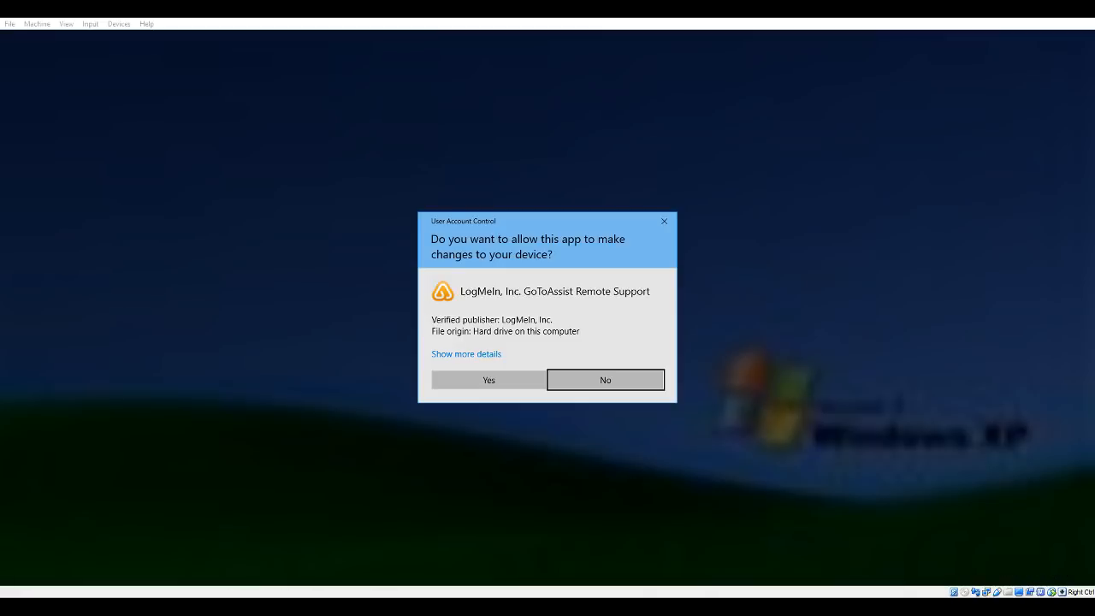
Step: Approve the User Account Control prompt and the GoToAssist session request
{"action": "left_click", "coordinate": [488, 379]}
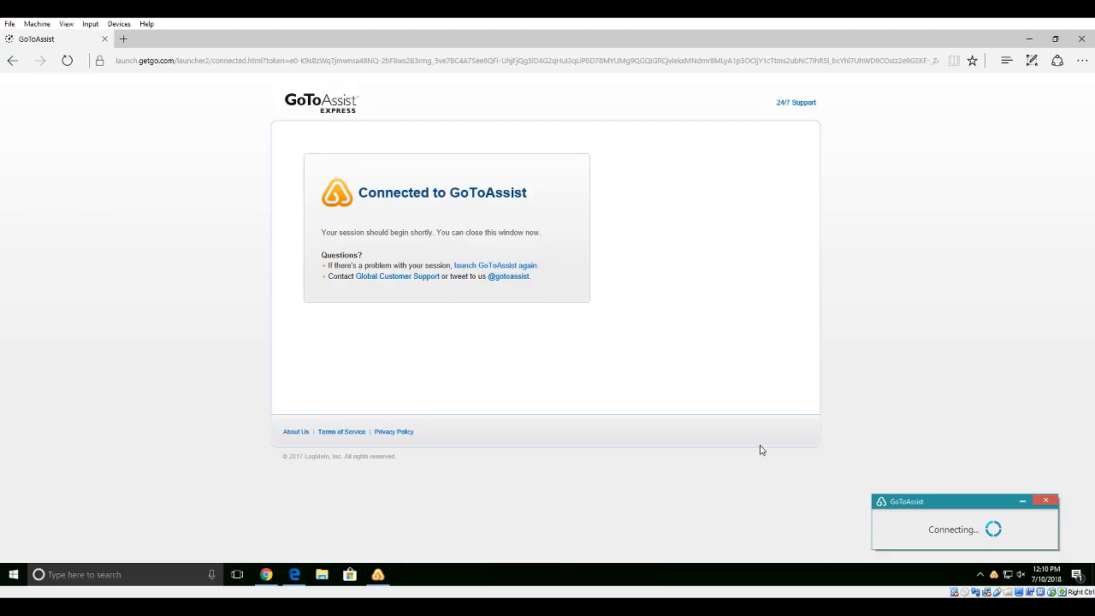
{"action": "mouse_move", "coordinate": [714, 431]}
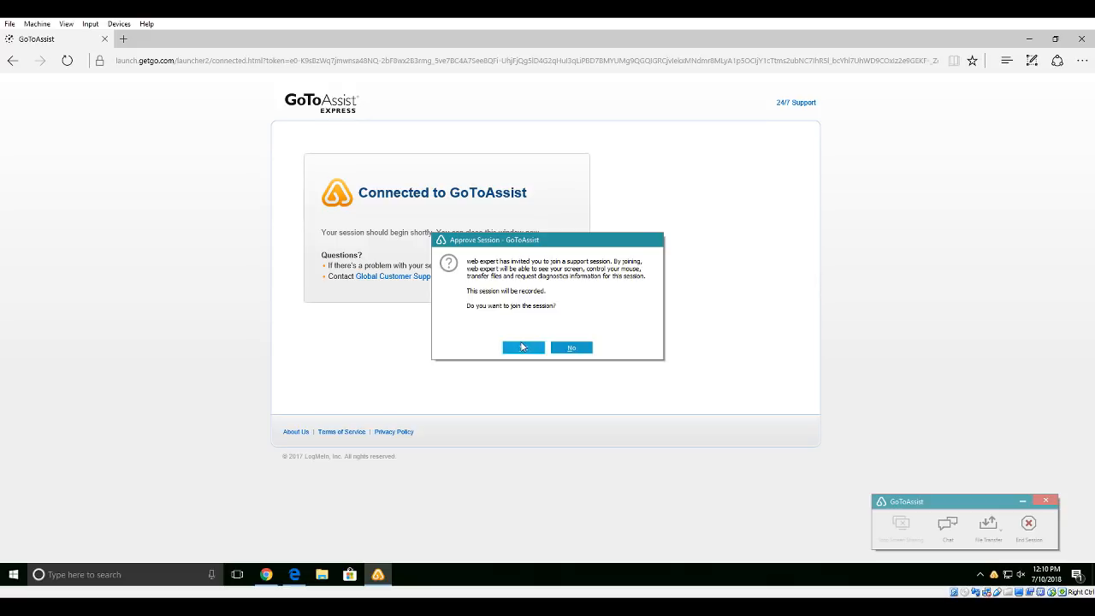
{"action": "left_click", "coordinate": [522, 348]}
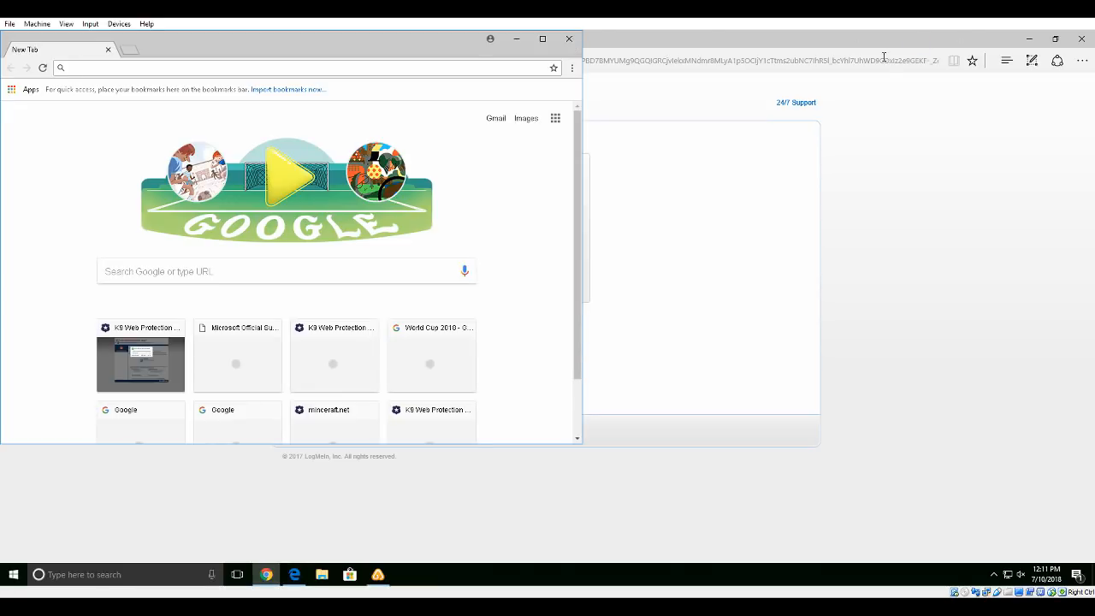
{"action": "mouse_move", "coordinate": [897, 50]}
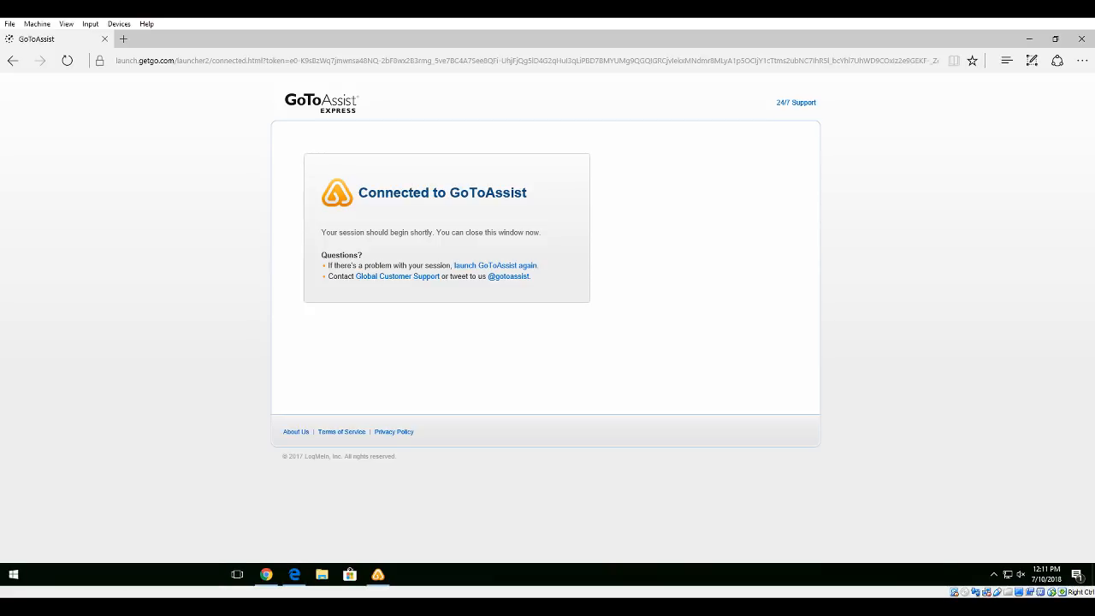
Step: Search the Windows search panel for 'note', then 'came'
{"action": "left_click", "coordinate": [14, 574]}
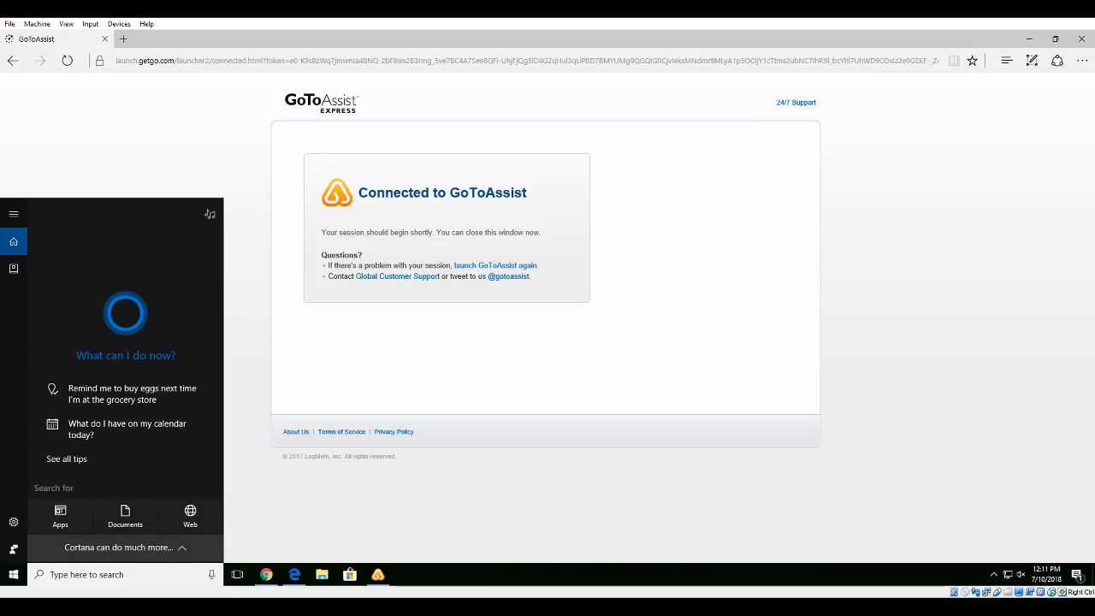
{"action": "type", "text": "note"}
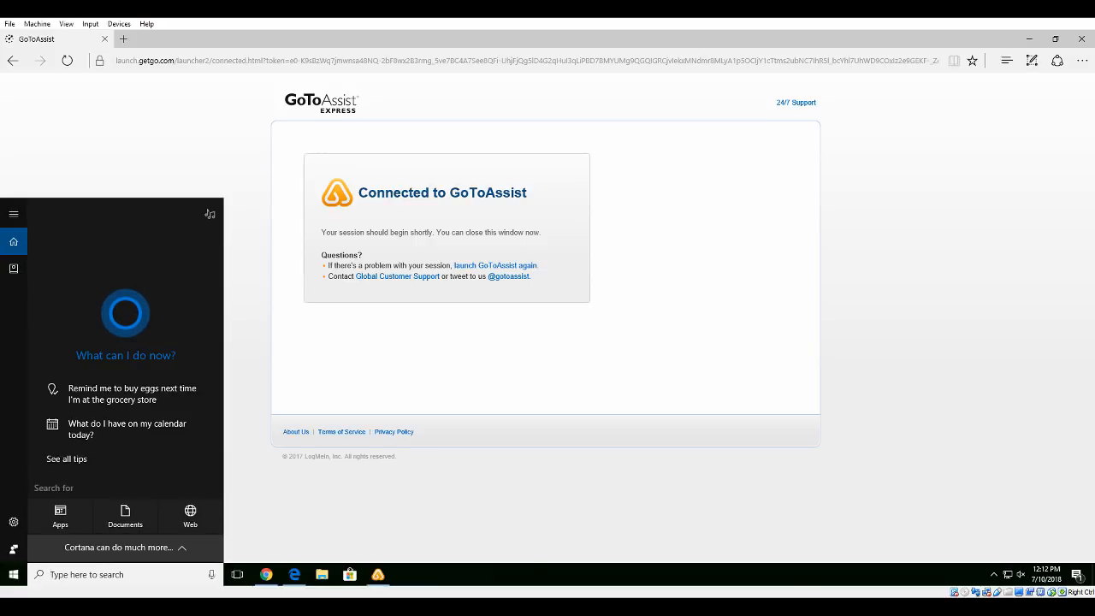
{"action": "type", "text": "came"}
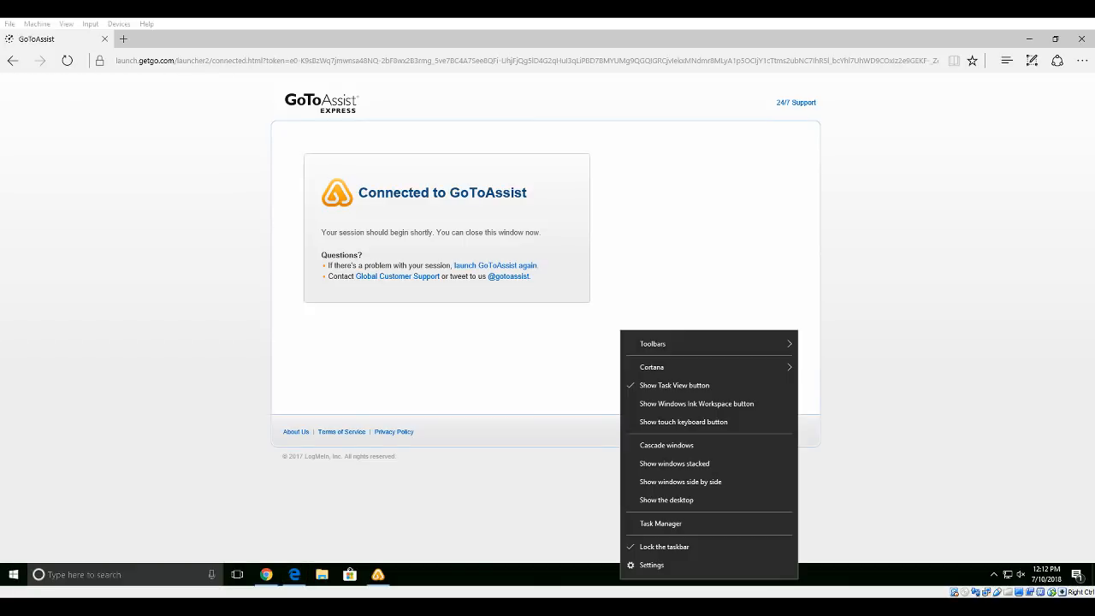
Step: Open Task Manager in detailed view on the Performance tab, maximized full-screen
{"action": "left_click", "coordinate": [660, 523]}
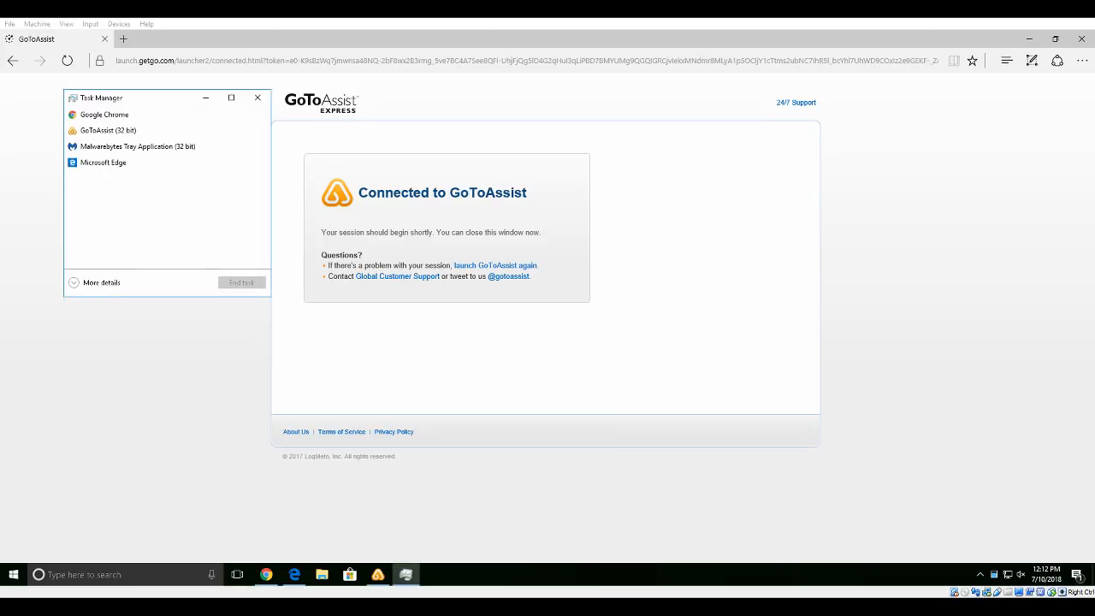
{"action": "left_click", "coordinate": [101, 282]}
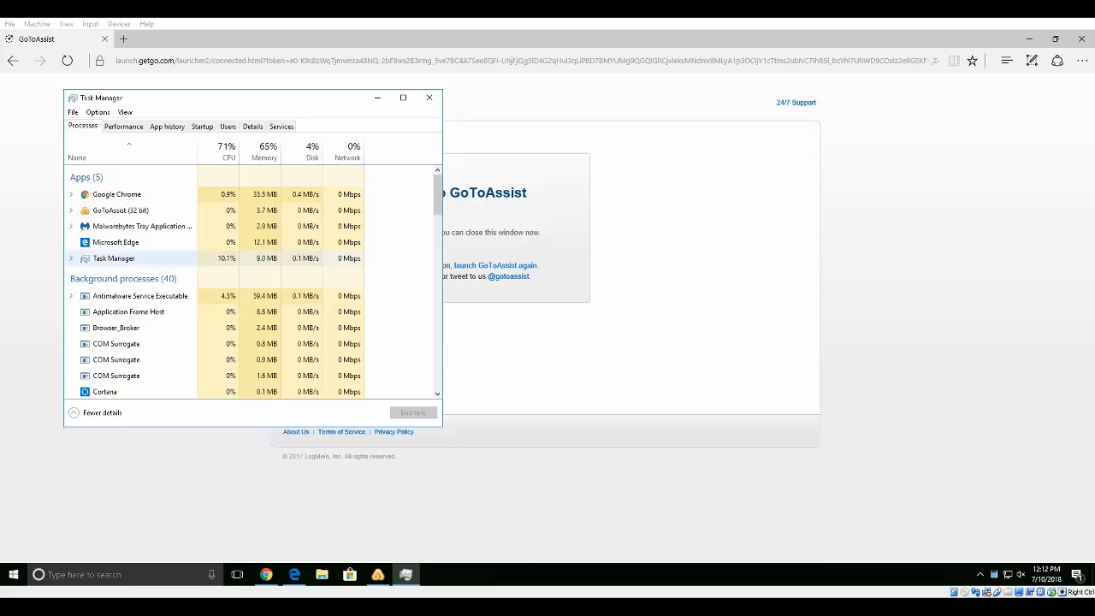
{"action": "left_click", "coordinate": [123, 126]}
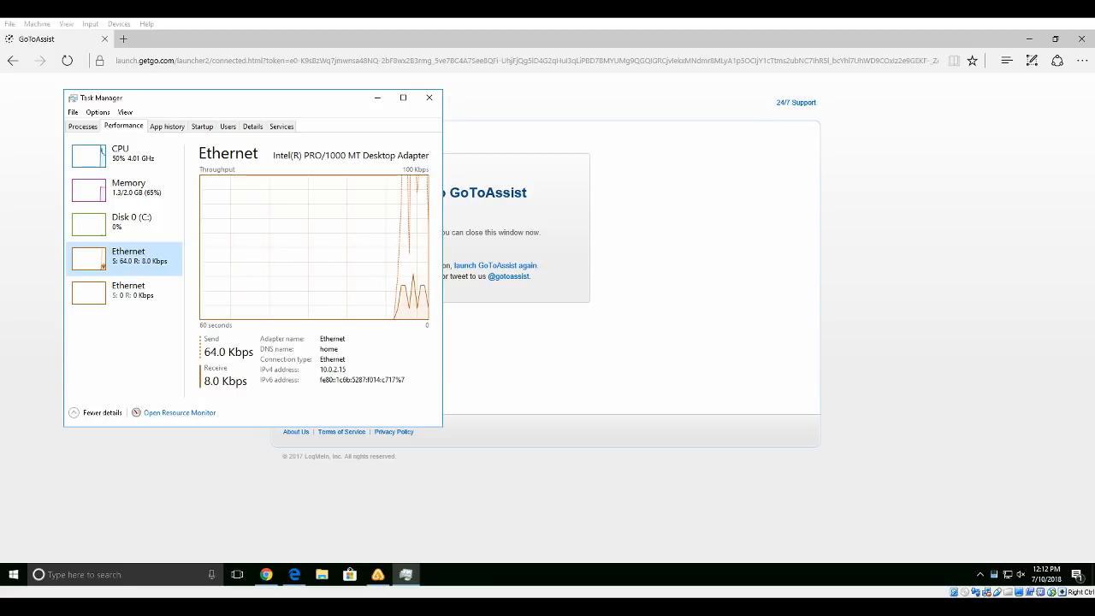
{"action": "left_click", "coordinate": [429, 98]}
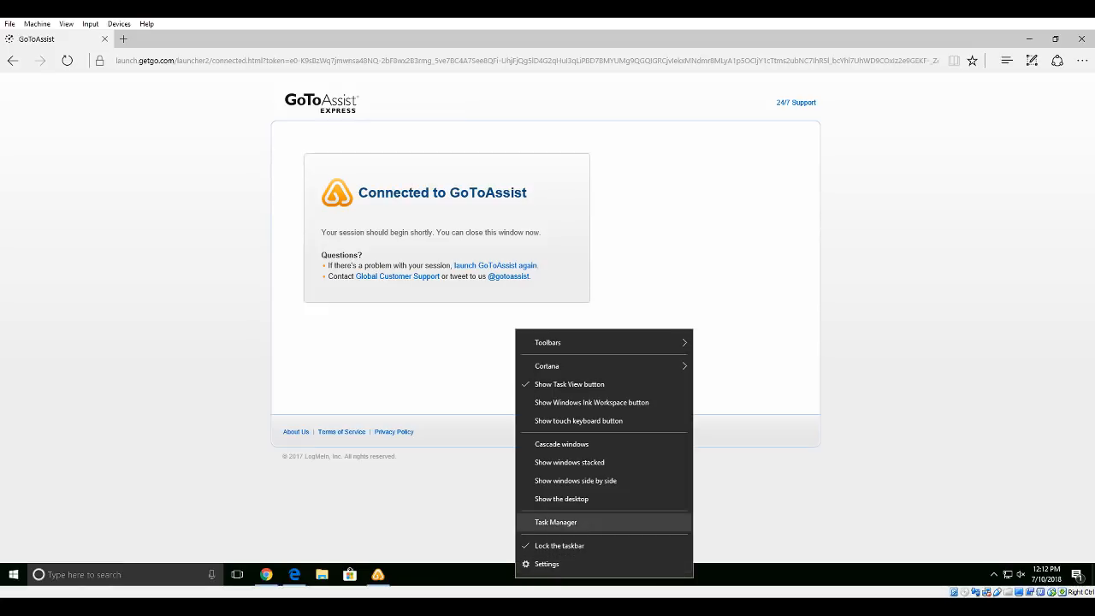
{"action": "left_click", "coordinate": [555, 522]}
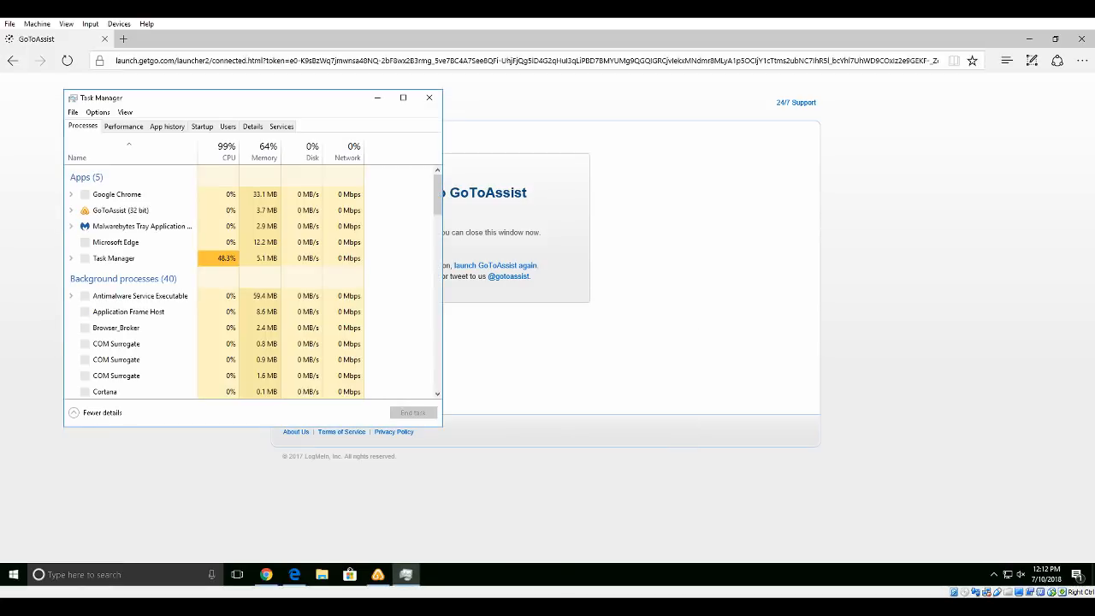
{"action": "left_click", "coordinate": [123, 126]}
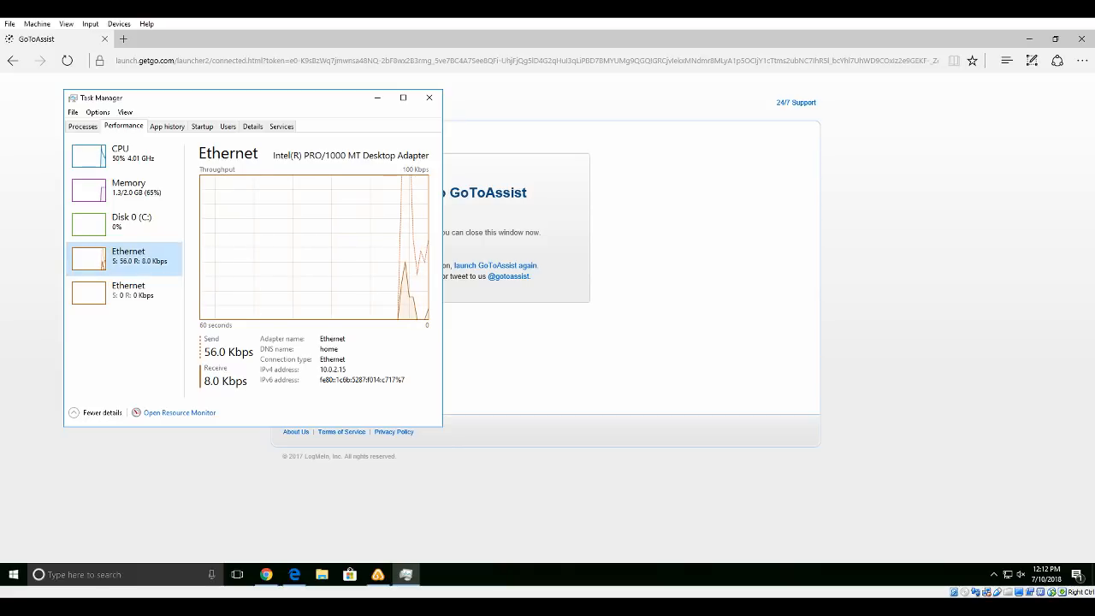
{"action": "left_click", "coordinate": [403, 97]}
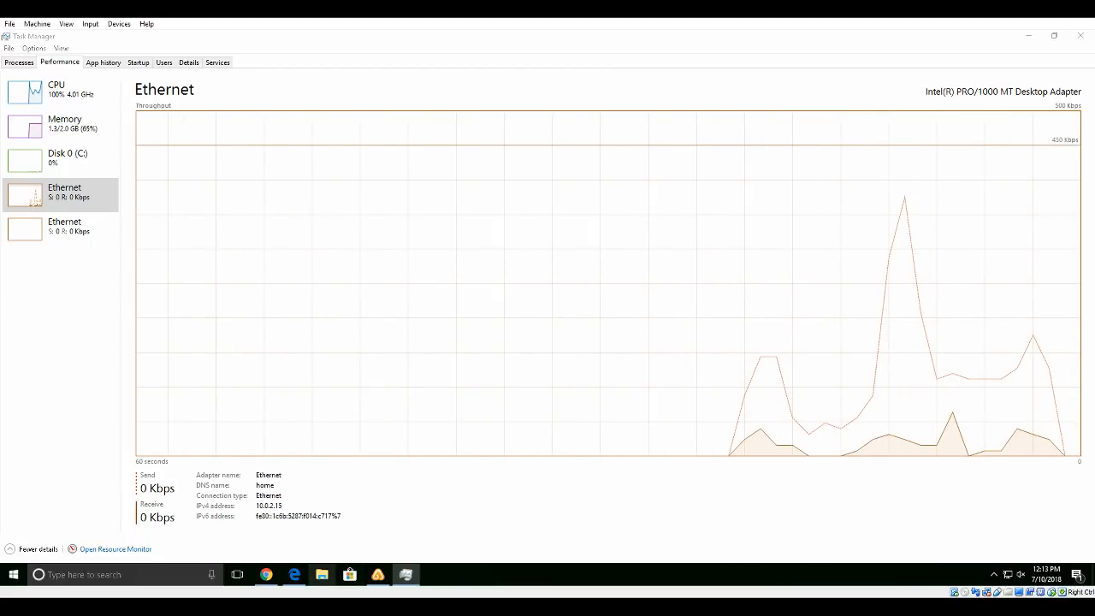
Step: Switch to File Explorer showing the Documents folder
{"action": "left_click", "coordinate": [322, 574]}
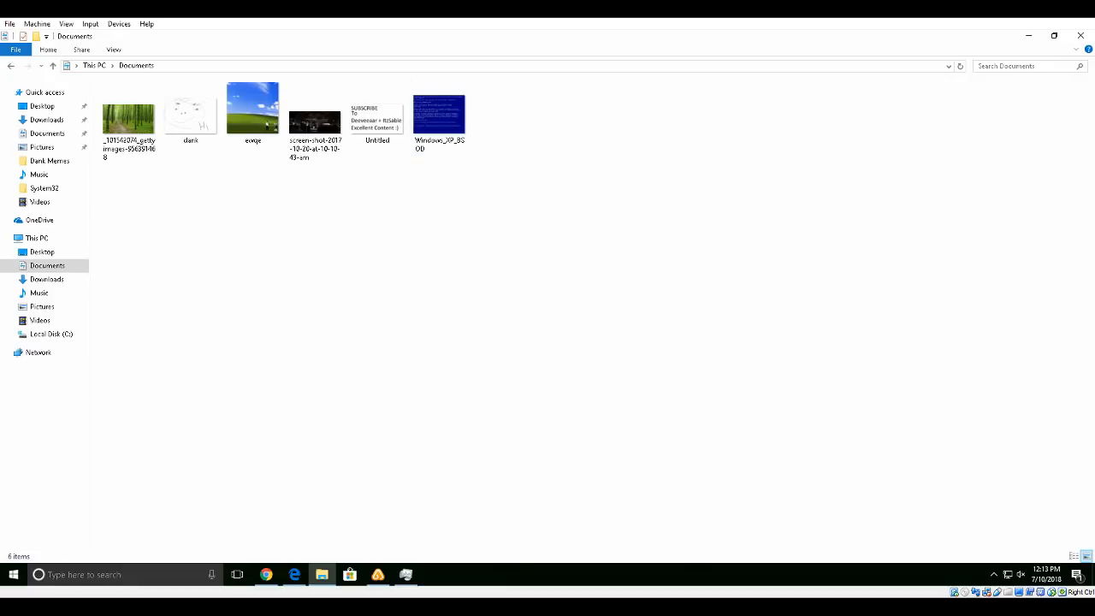
Step: Navigate through This PC into Local Disk (C:)
{"action": "left_click", "coordinate": [36, 238]}
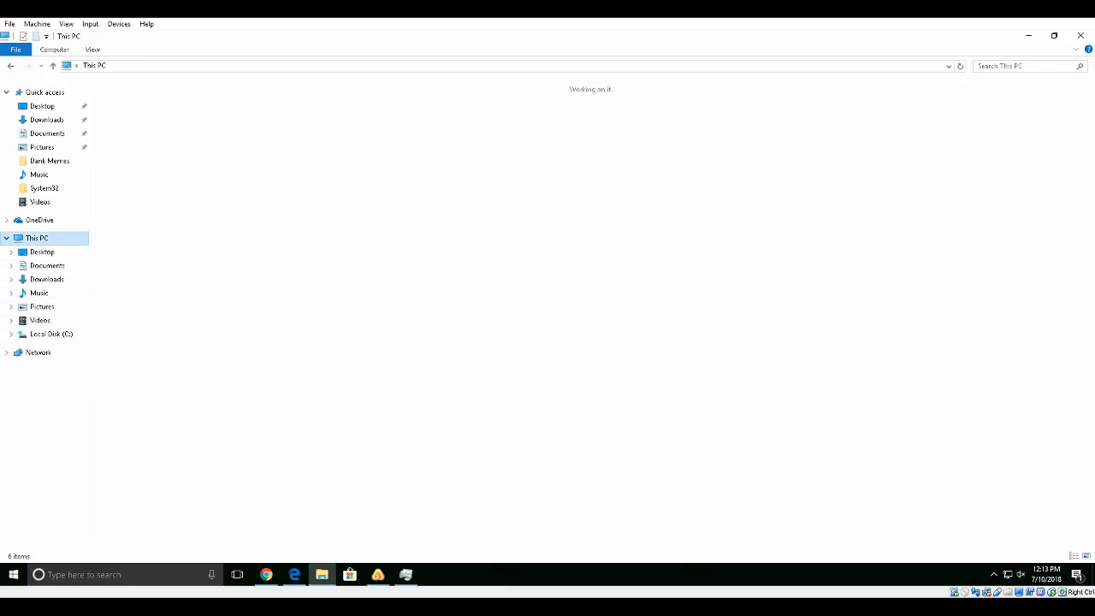
{"action": "left_click", "coordinate": [294, 109]}
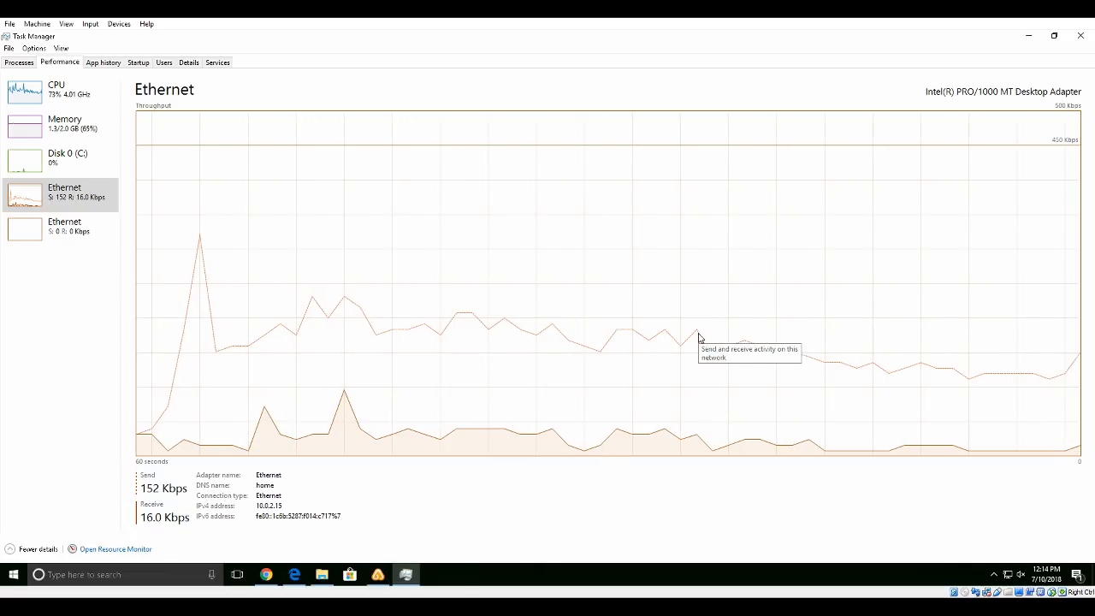
{"action": "mouse_move", "coordinate": [1055, 346]}
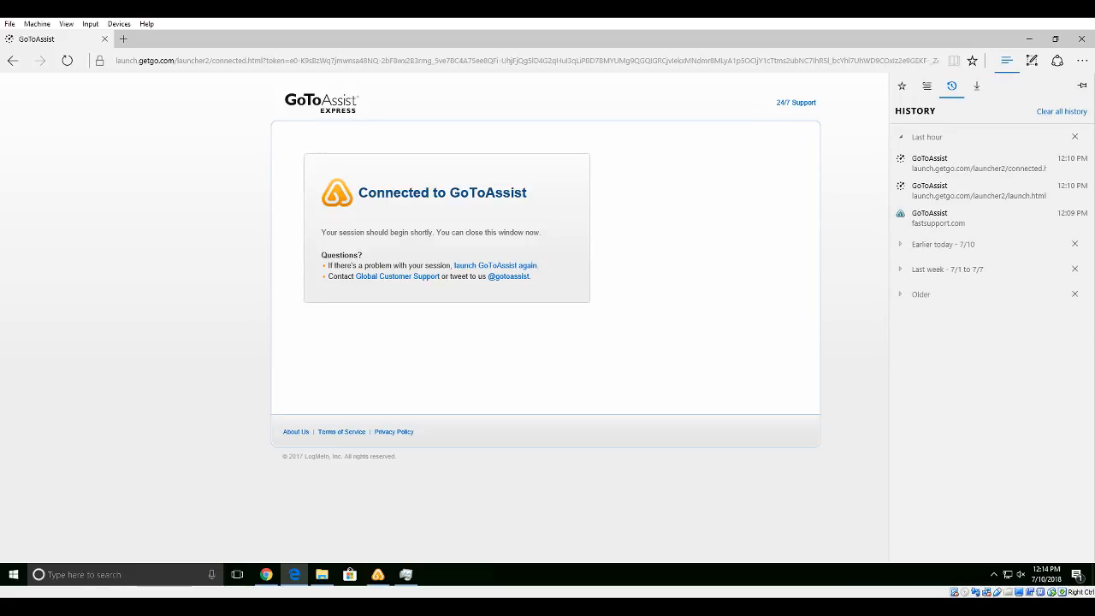
Step: Browse Edge's Hub panels: Reading list, Clear browsing data, Settings and History entries
{"action": "left_click", "coordinate": [1007, 60]}
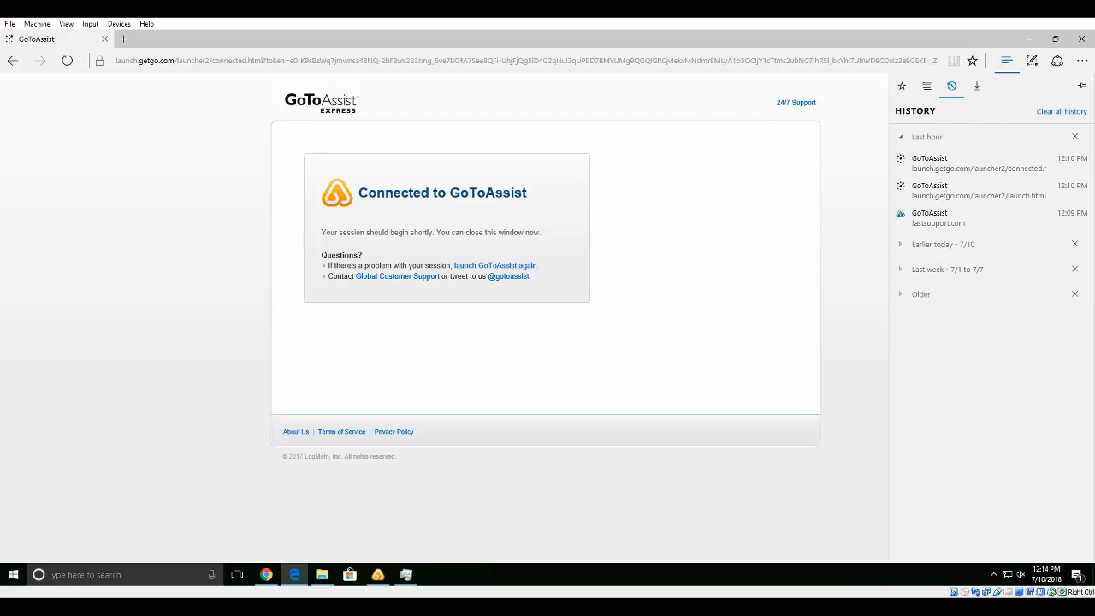
{"action": "left_click", "coordinate": [927, 85]}
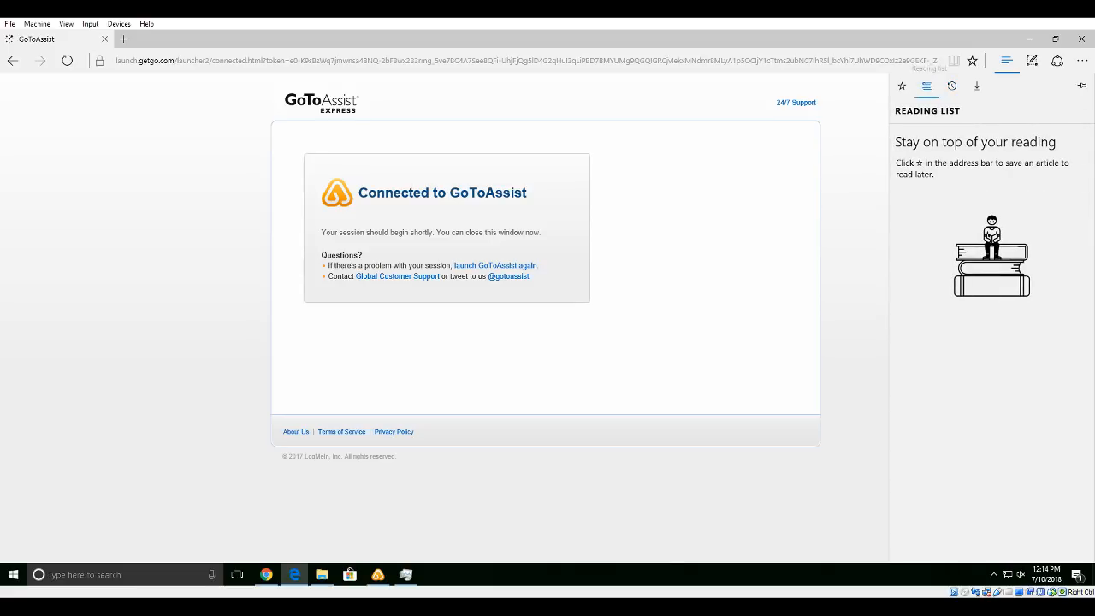
{"action": "left_click", "coordinate": [952, 86]}
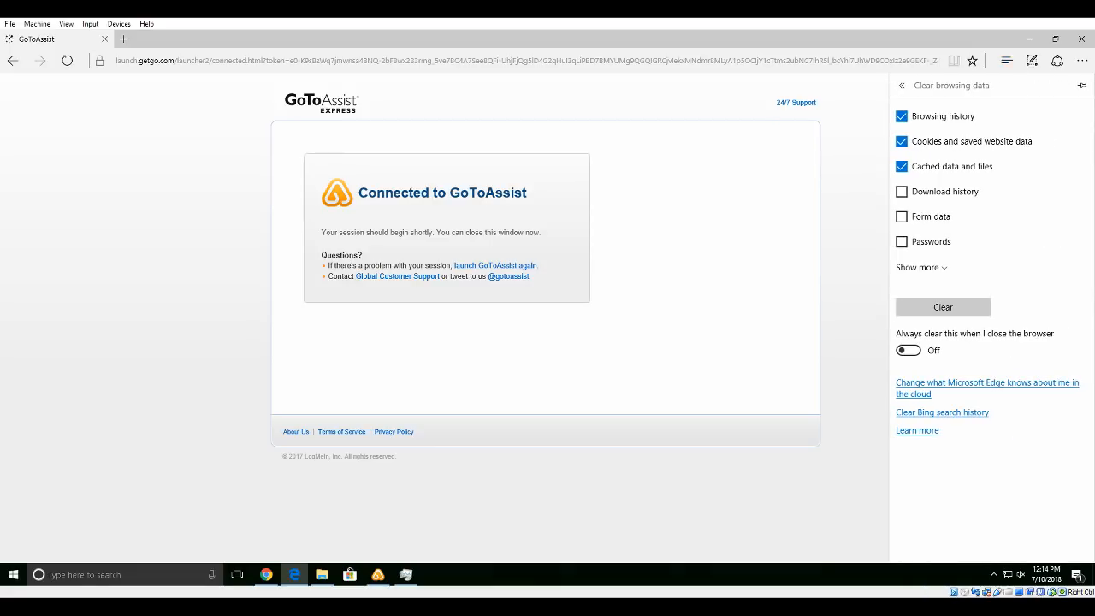
{"action": "left_click", "coordinate": [902, 84]}
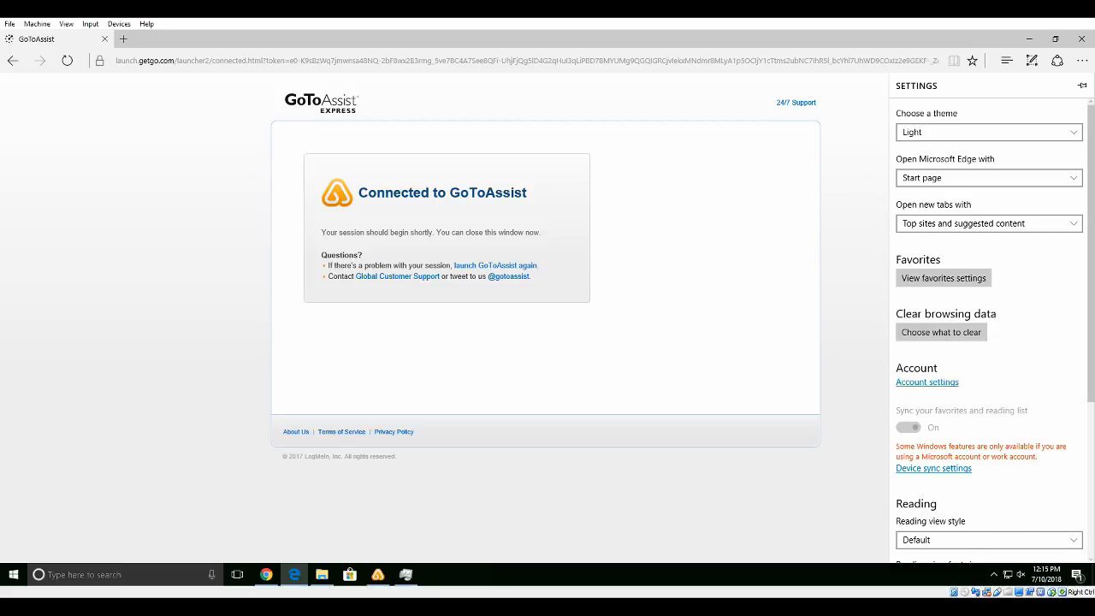
{"action": "left_click", "coordinate": [952, 86]}
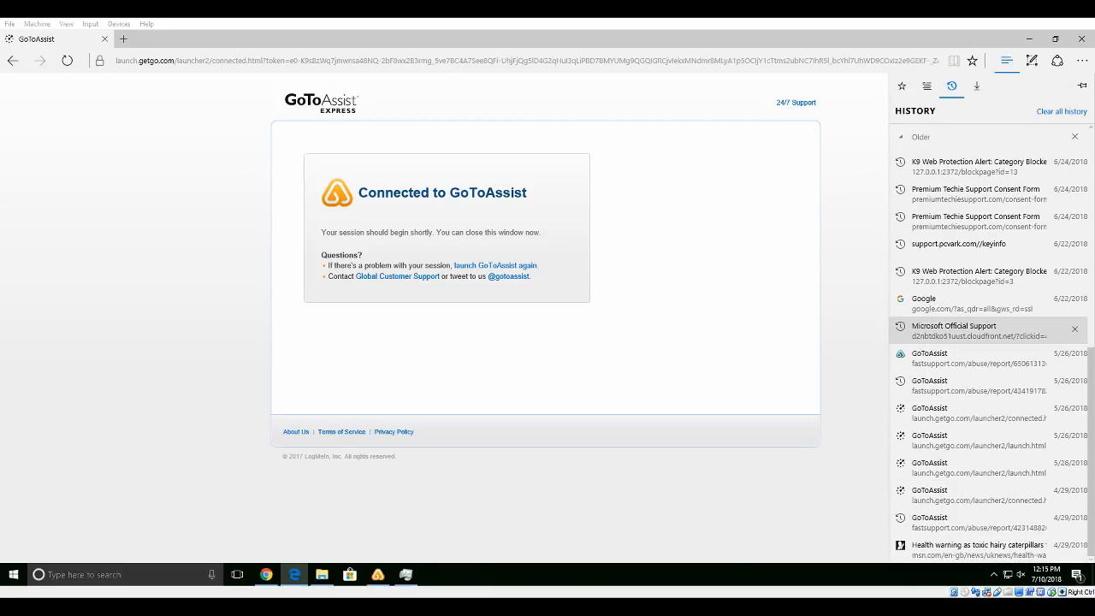
{"action": "right_click", "coordinate": [267, 575]}
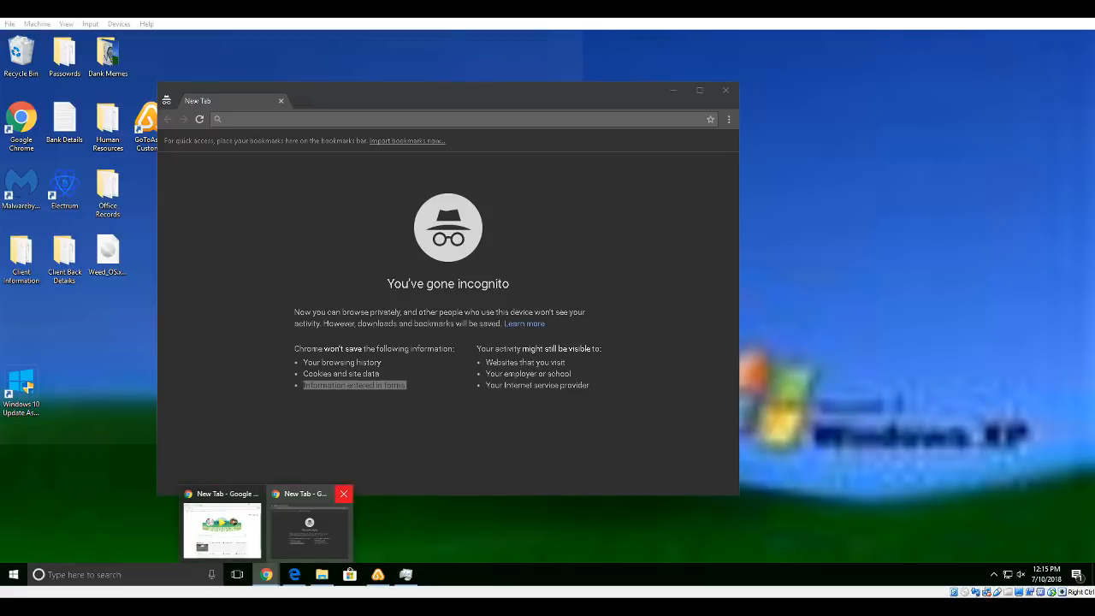
Step: Maximize the regular Chrome window and open its History page
{"action": "left_click", "coordinate": [344, 494]}
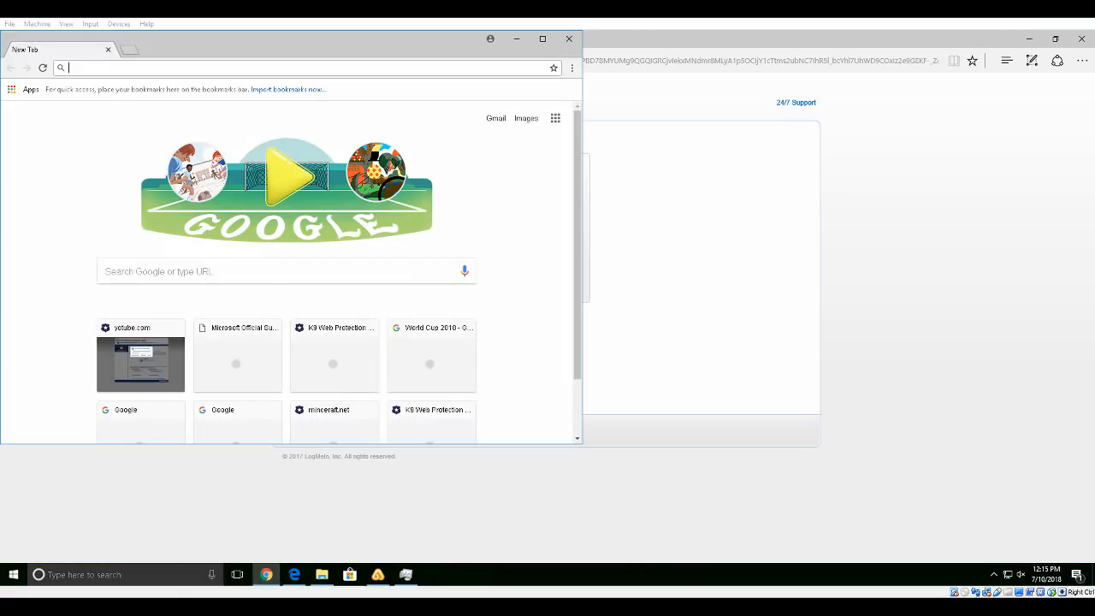
{"action": "left_click", "coordinate": [543, 39]}
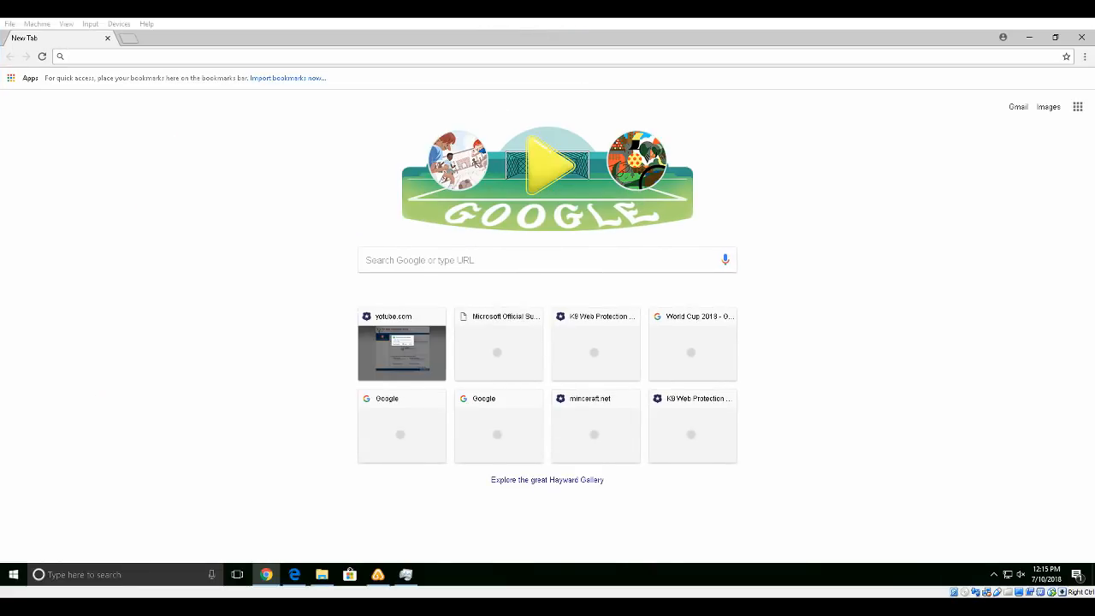
{"action": "left_click", "coordinate": [1084, 57]}
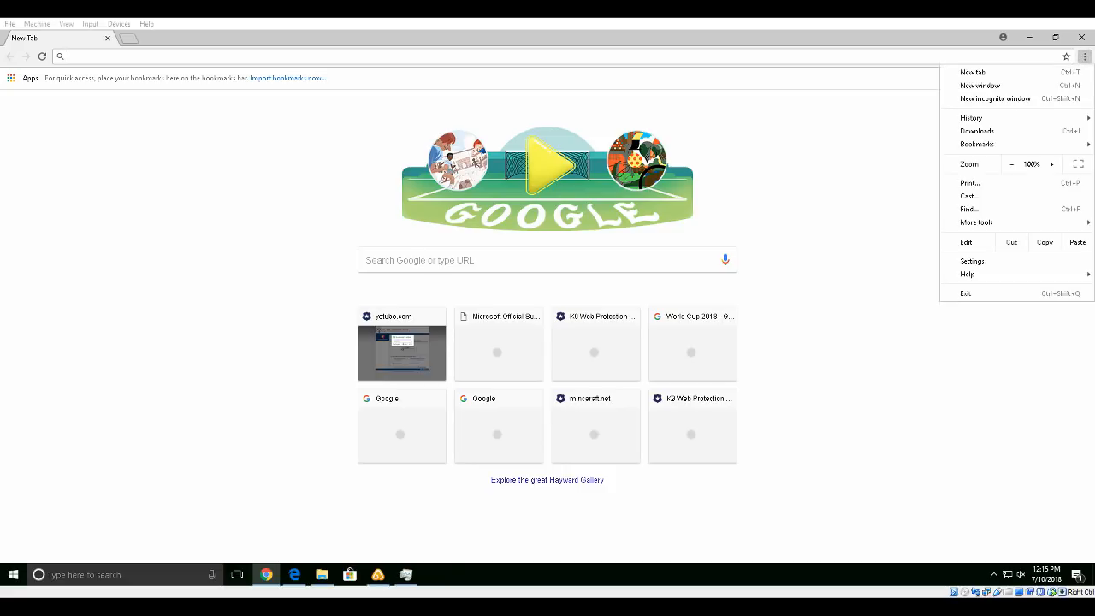
{"action": "left_click", "coordinate": [971, 118]}
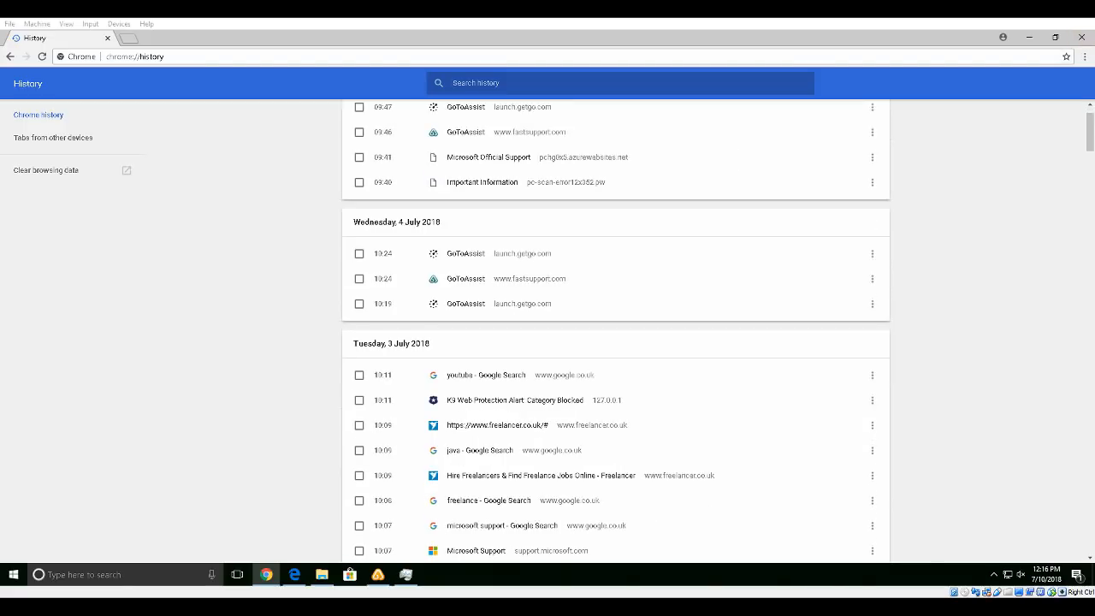
Step: Scroll back through Chrome history and reopen the 'ford fiesta st - Google Search' entry
{"action": "scroll", "scroll_direction": "down", "scroll_amount": 3}
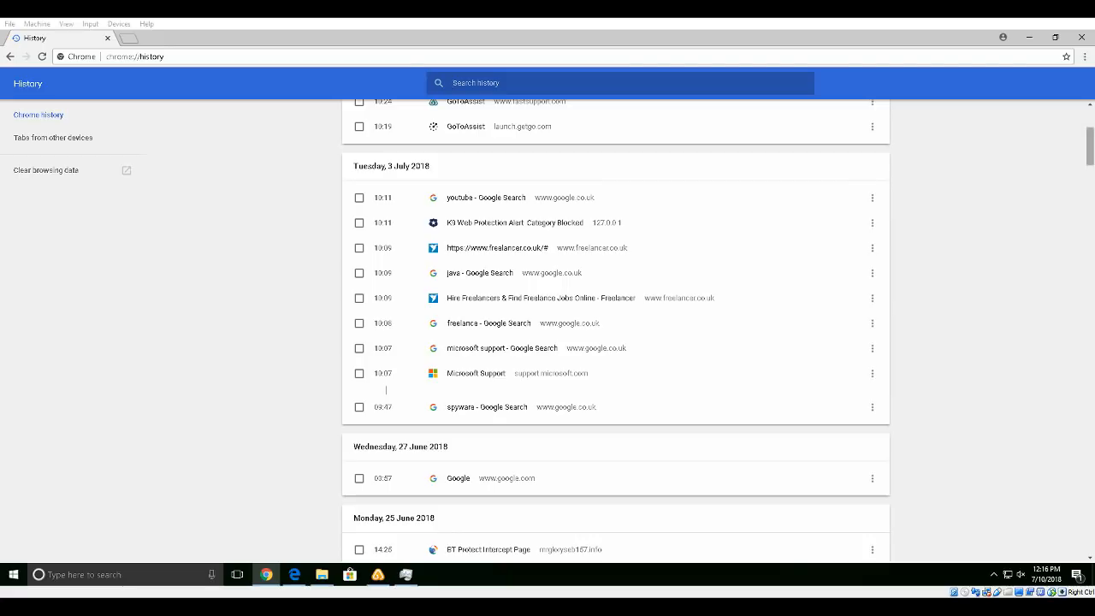
{"action": "scroll", "scroll_direction": "down", "scroll_amount": 3}
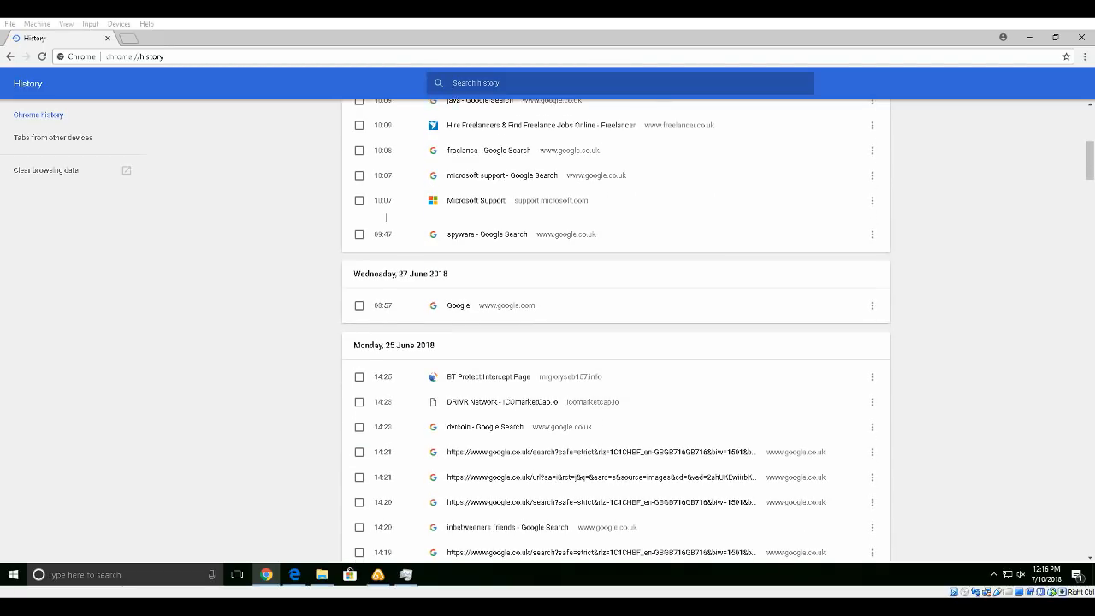
{"action": "scroll", "scroll_direction": "down", "scroll_amount": 3}
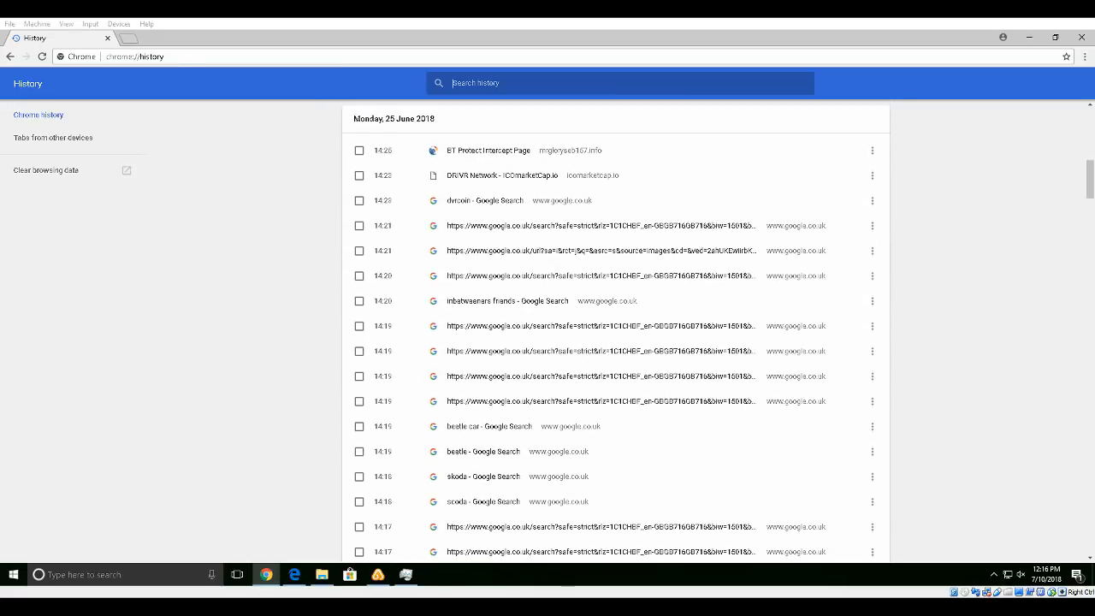
{"action": "scroll", "scroll_direction": "down", "scroll_amount": 3}
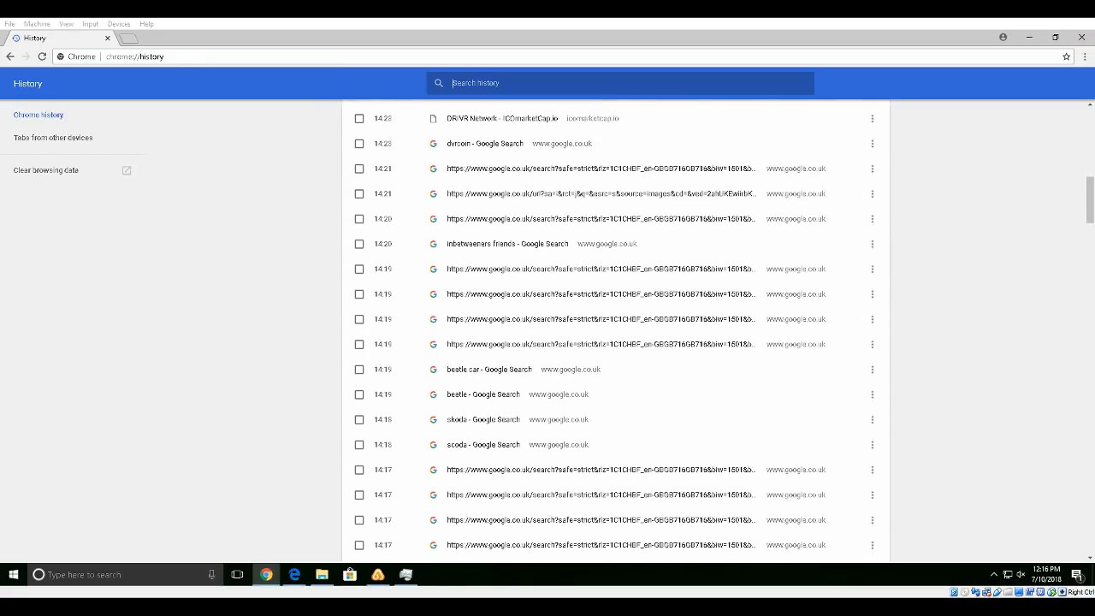
{"action": "scroll", "scroll_direction": "down", "scroll_amount": 3}
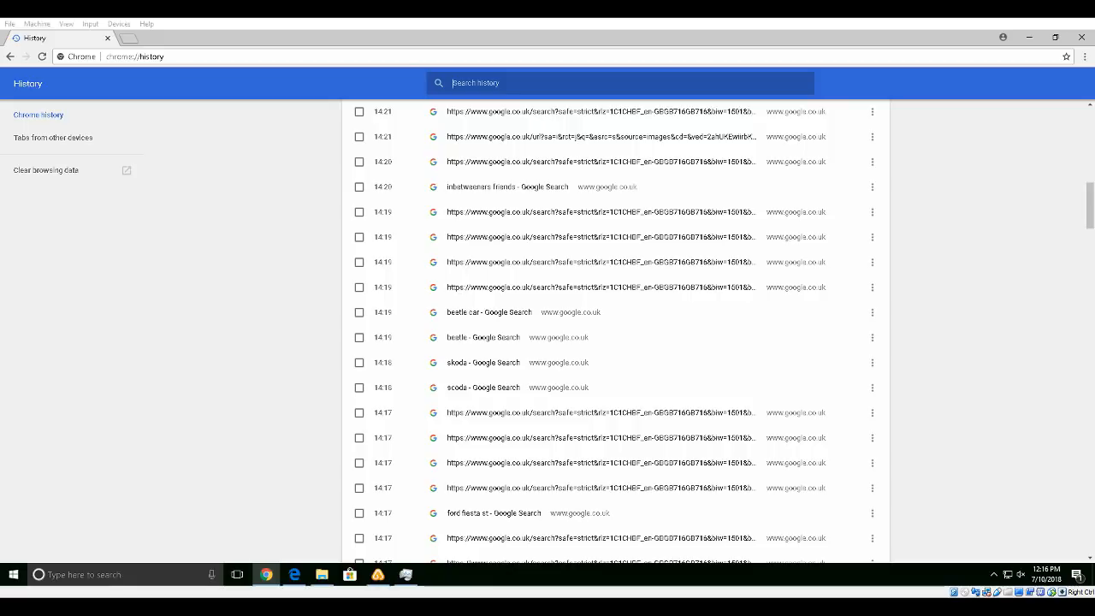
{"action": "left_click", "coordinate": [359, 487]}
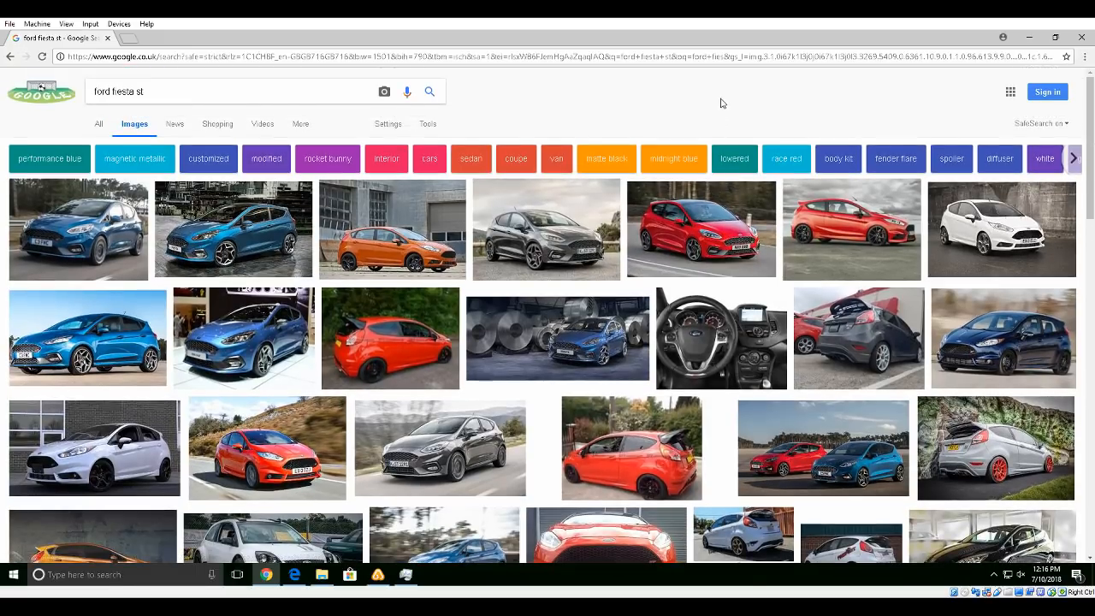
{"action": "mouse_move", "coordinate": [693, 103]}
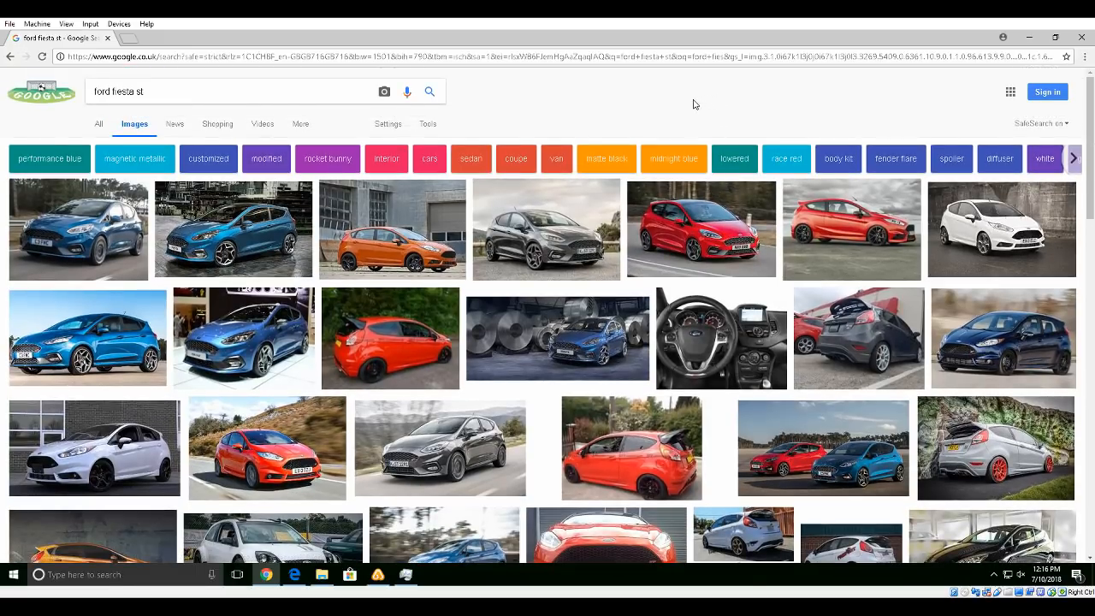
{"action": "mouse_move", "coordinate": [659, 110]}
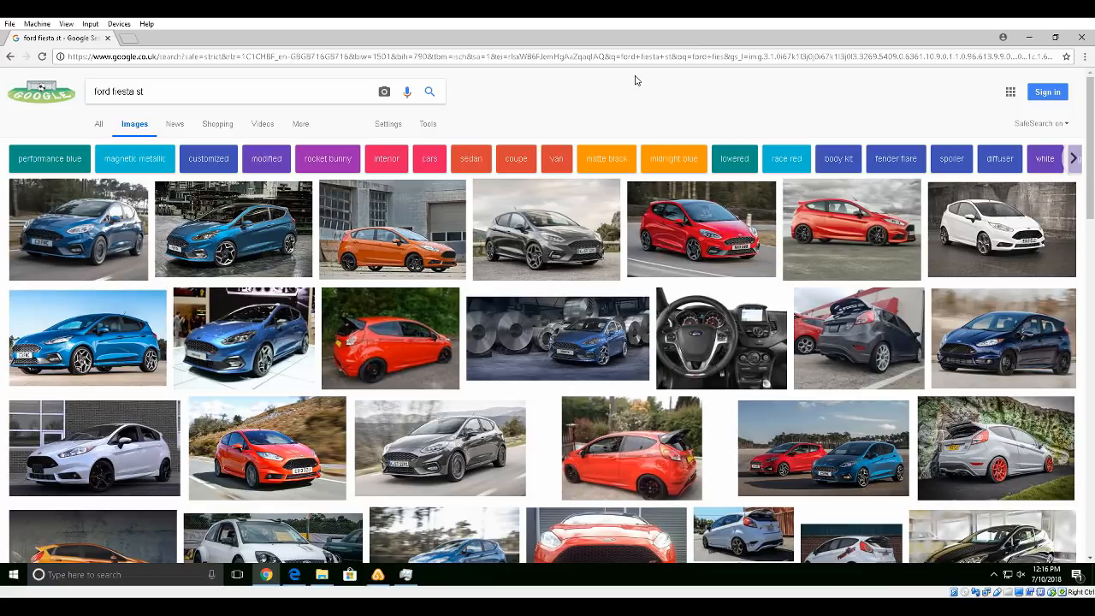
Step: Expand the silver Fiesta ST thumbnail with red wheels in the image results
{"action": "left_click", "coordinate": [995, 448]}
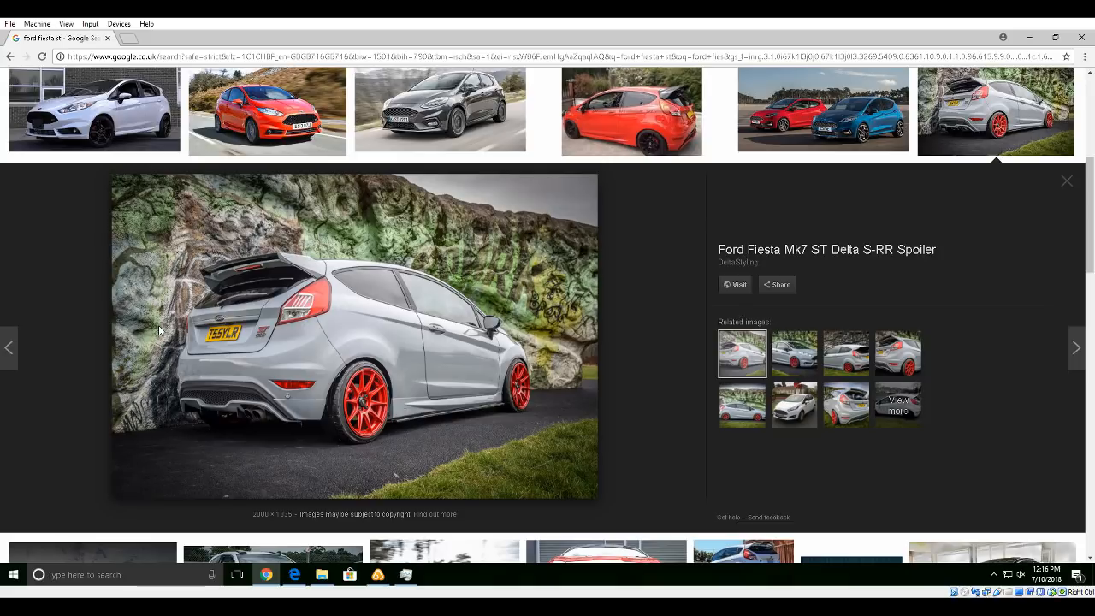
{"action": "mouse_move", "coordinate": [650, 263]}
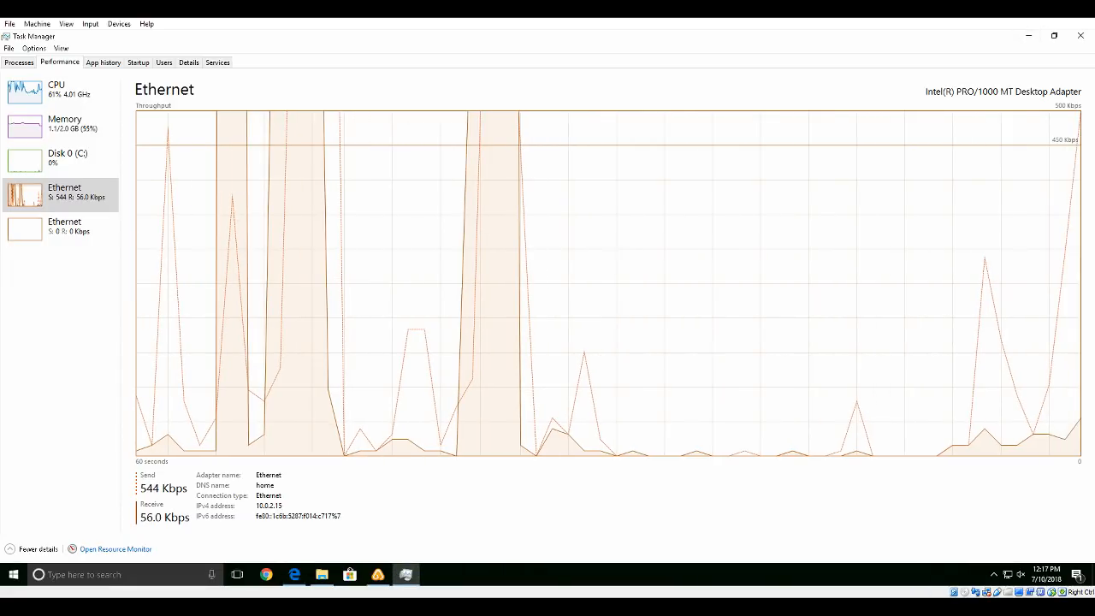
{"action": "mouse_move", "coordinate": [407, 574]}
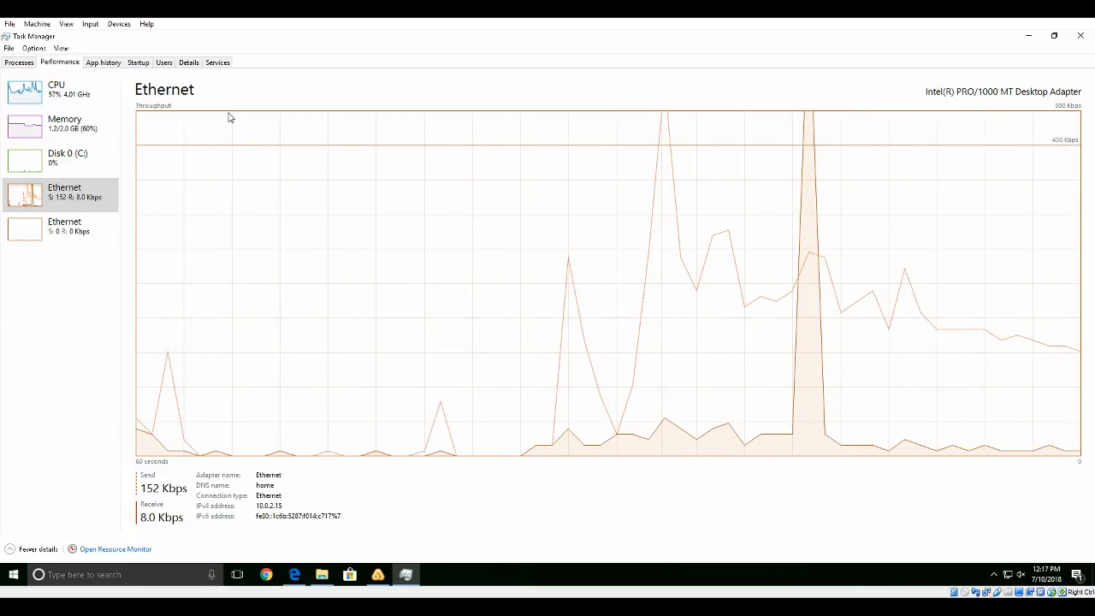
{"action": "mouse_move", "coordinate": [729, 231]}
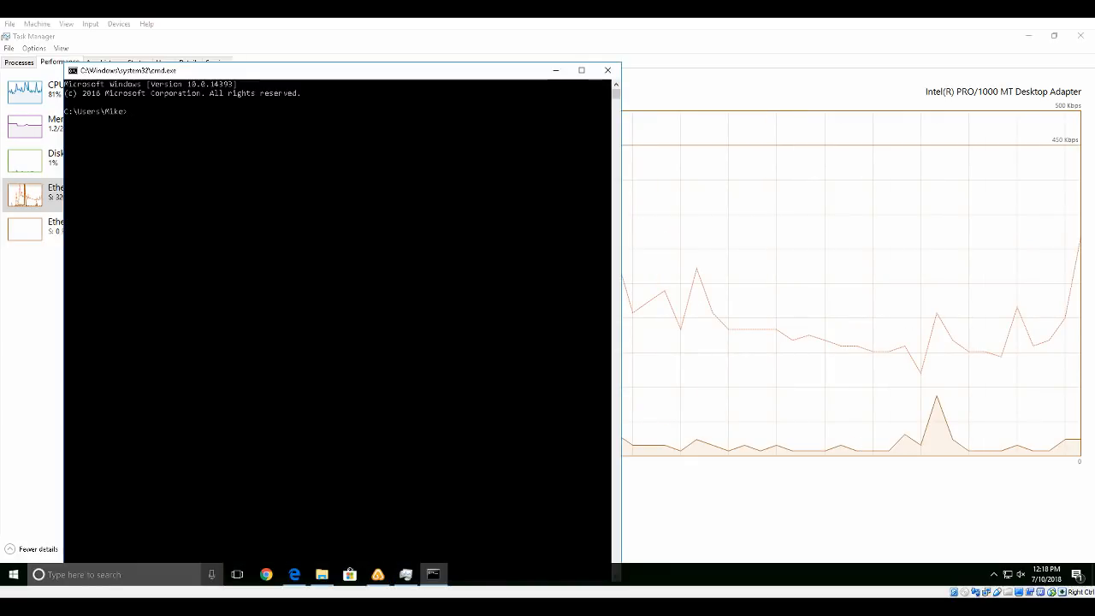
Step: Type netstat in Command Prompt and run it, getting an unrecognized-command error
{"action": "type", "text": "ne"}
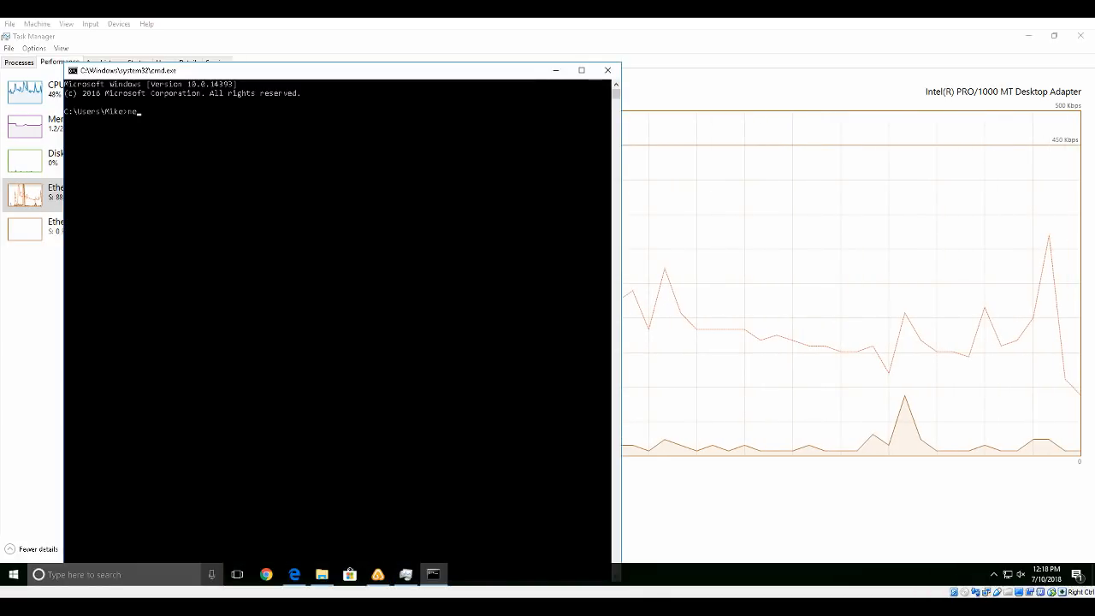
{"action": "type", "text": "netstat"}
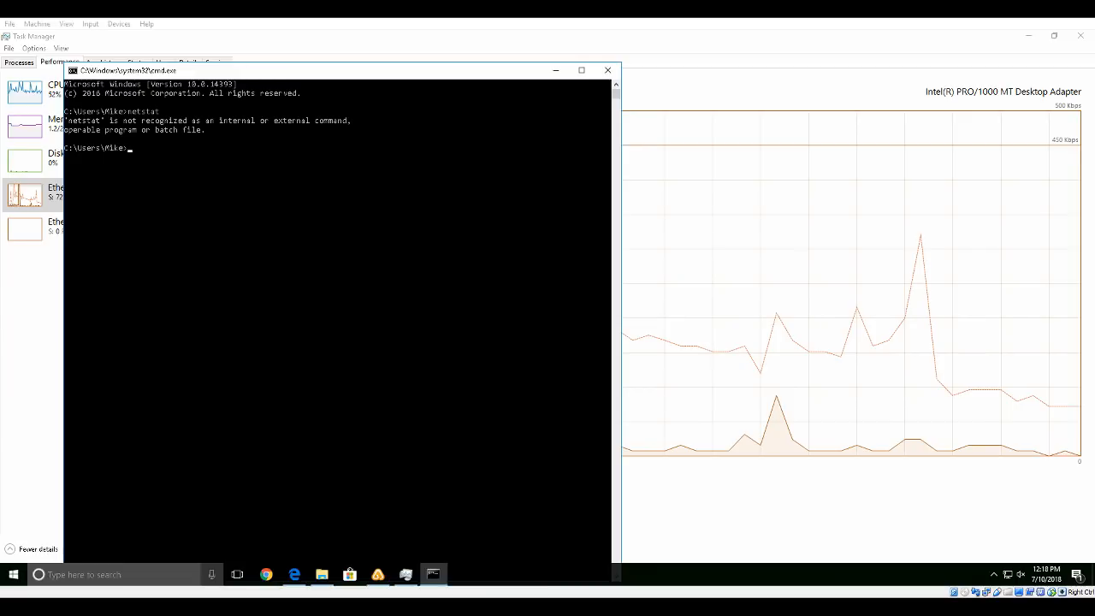
{"action": "type", "text": "netst"}
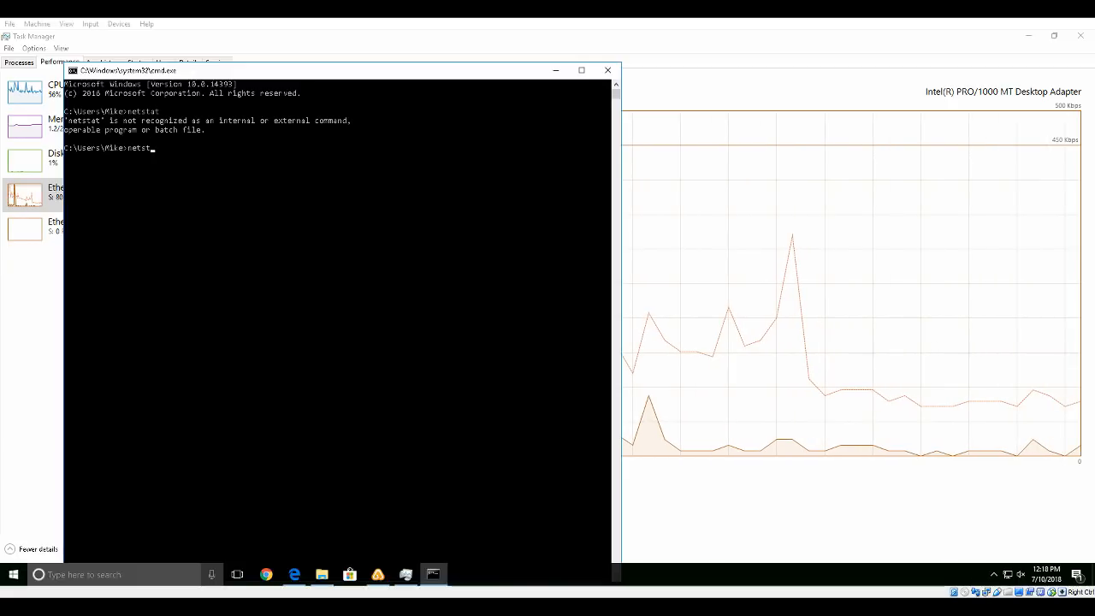
{"action": "type", "text": "e"}
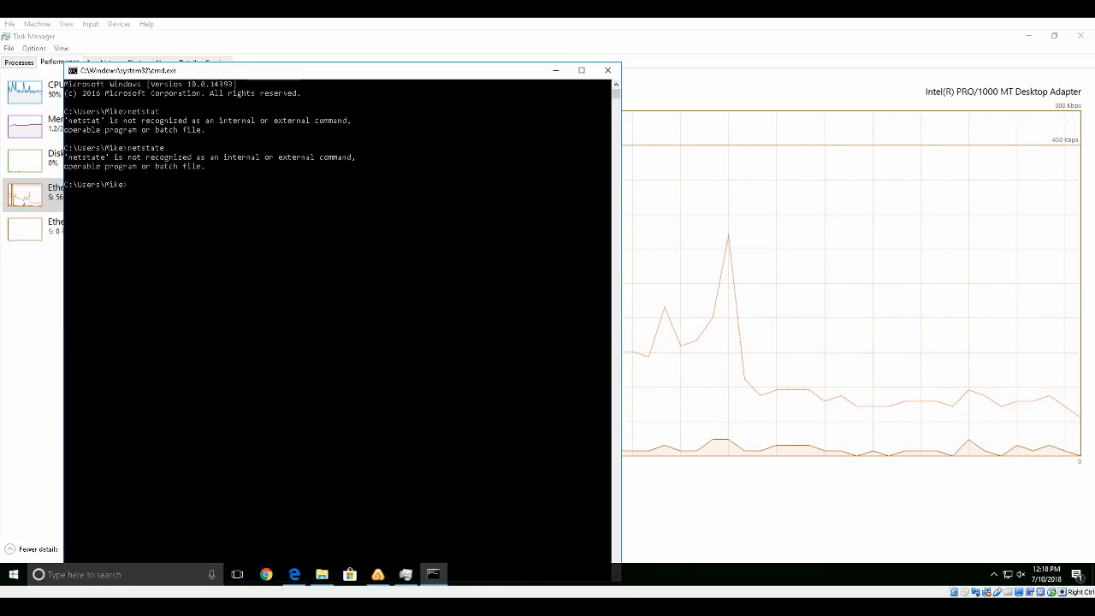
{"action": "type", "text": "net stat"}
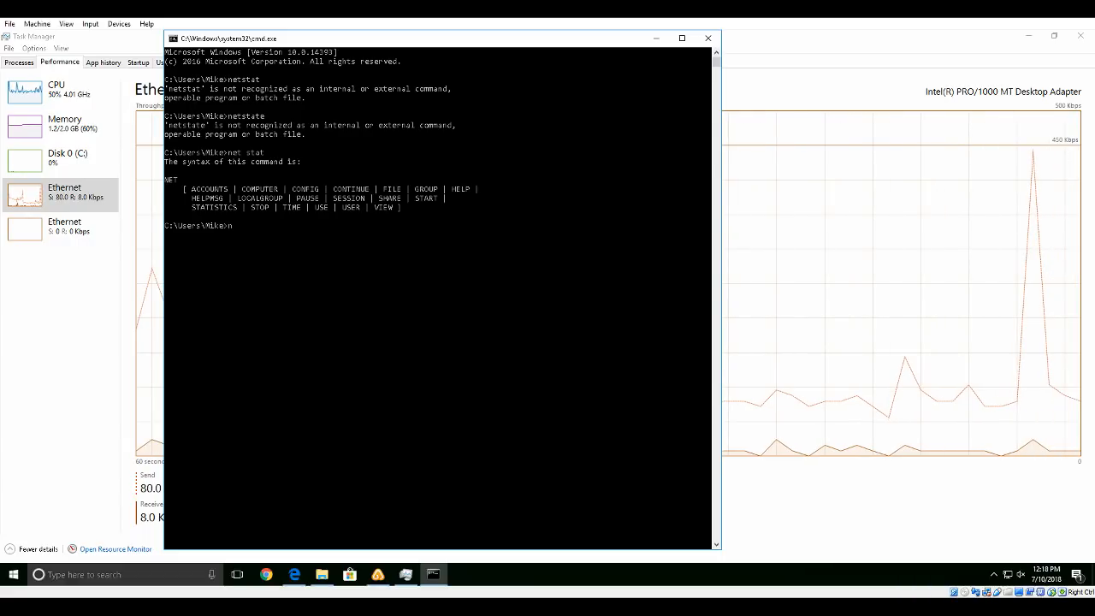
{"action": "type", "text": "etstat"}
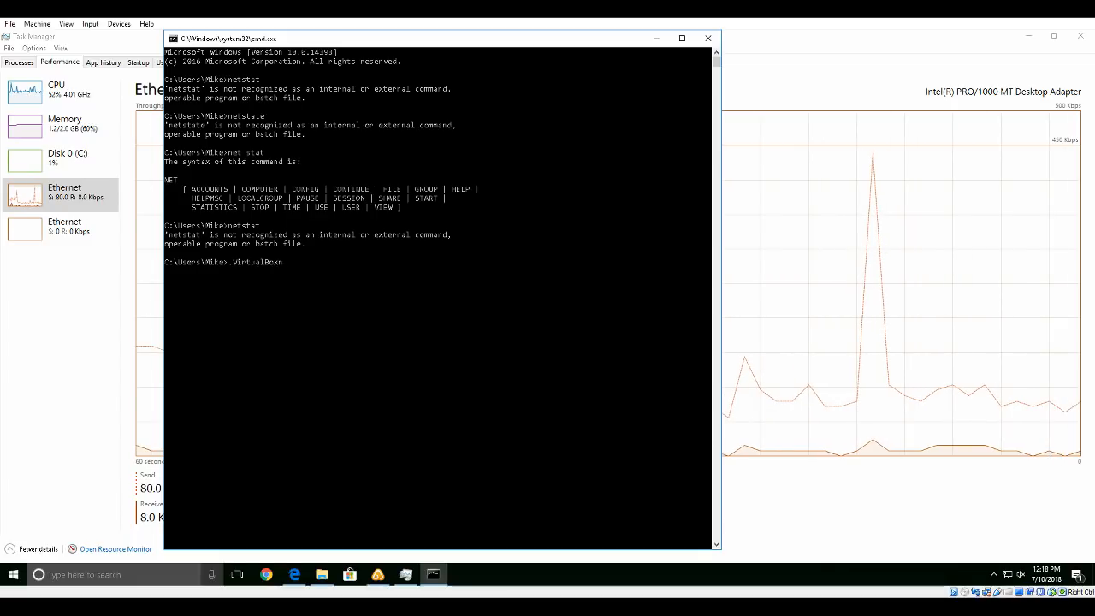
{"action": "type", "text": "netstat"}
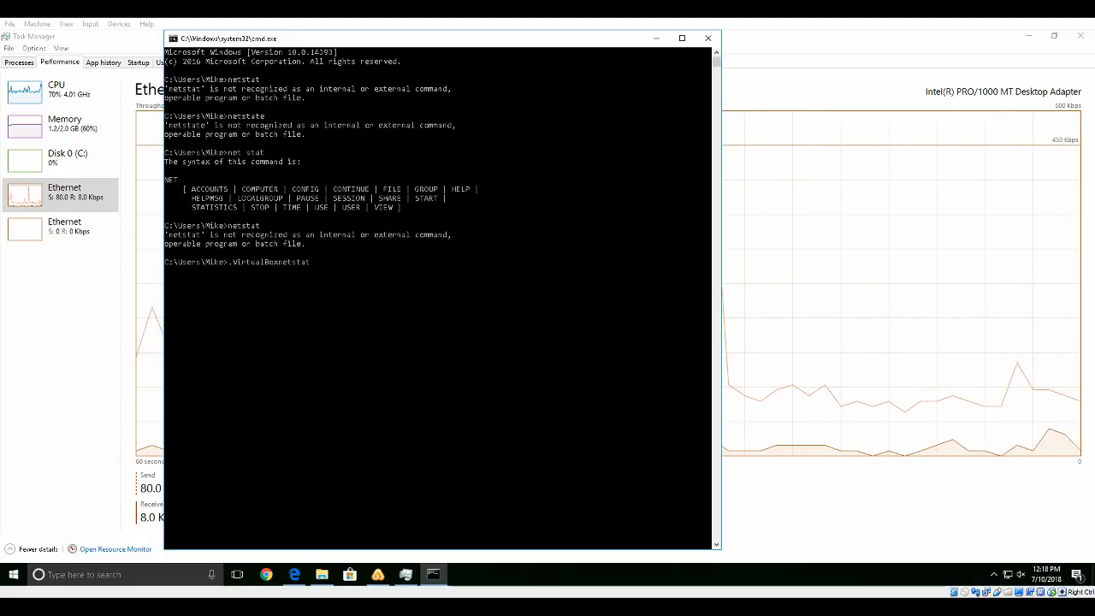
{"action": "key", "text": "enter"}
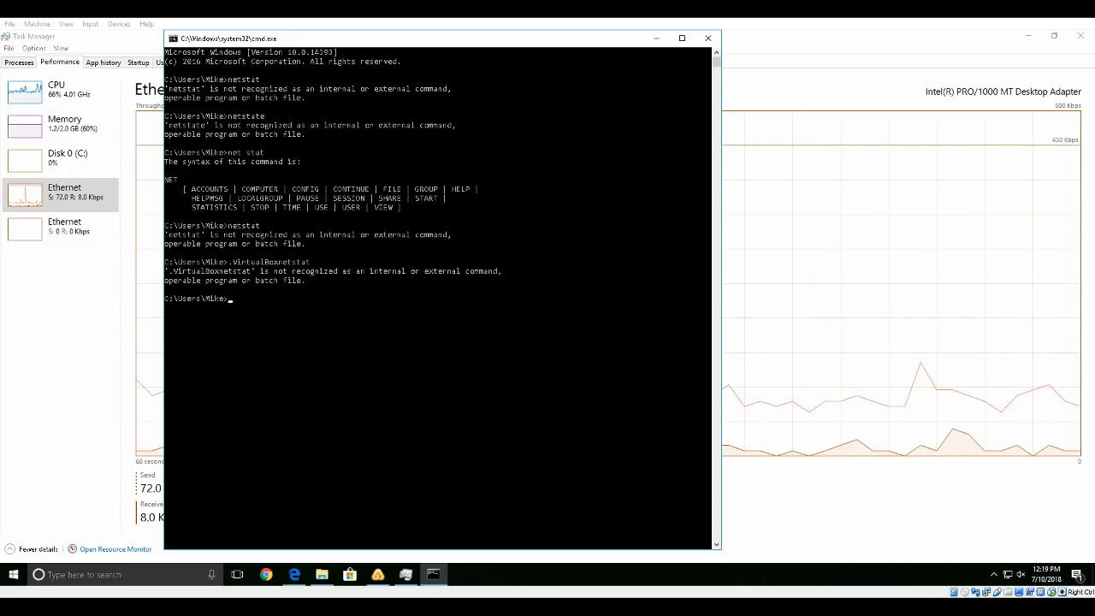
Step: Retype command variations, including 'NET ST' and 'NET view'
{"action": "type", "text": "t"}
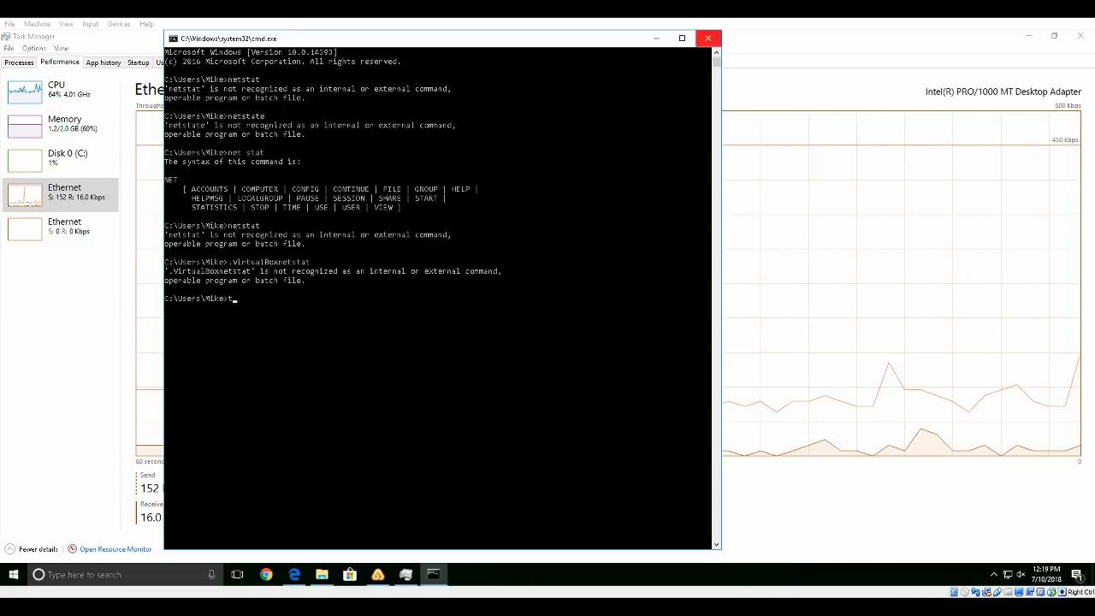
{"action": "type", "text": "st"}
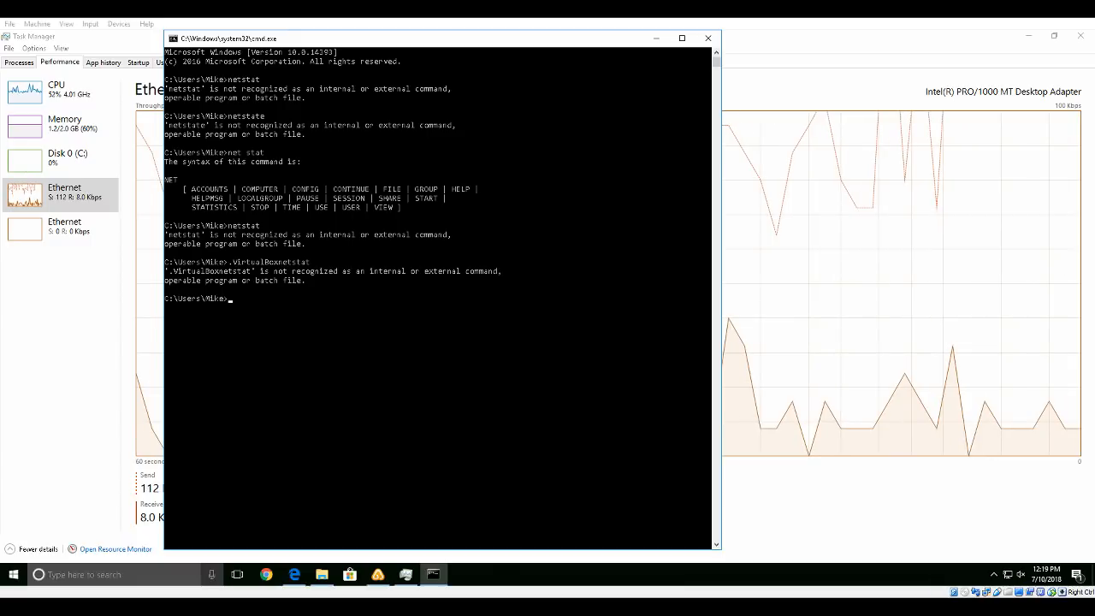
{"action": "type", "text": "NET"}
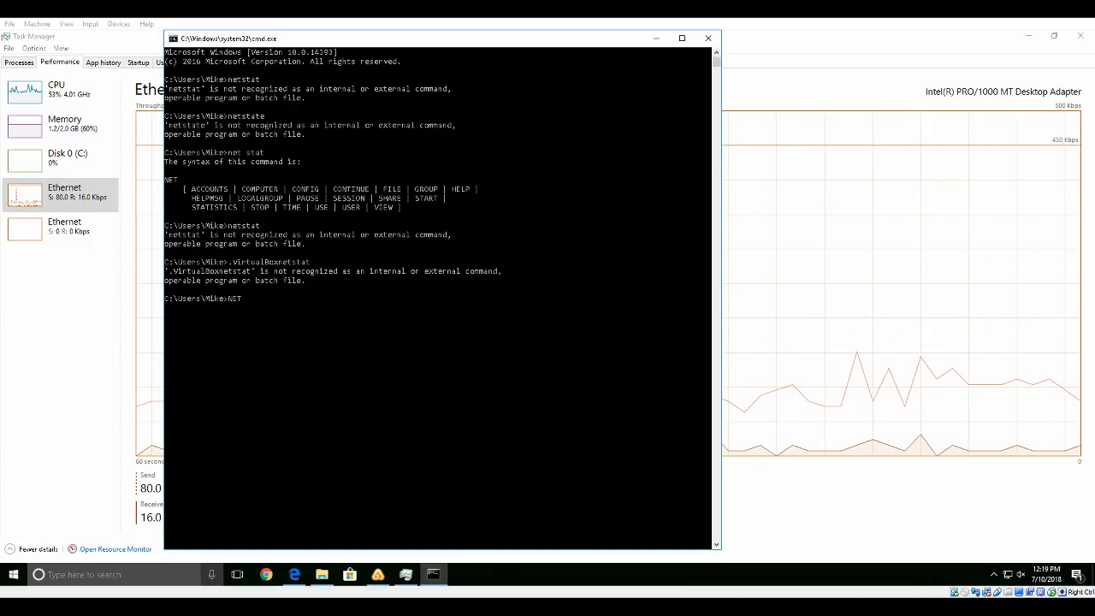
{"action": "type", "text": "STAT"}
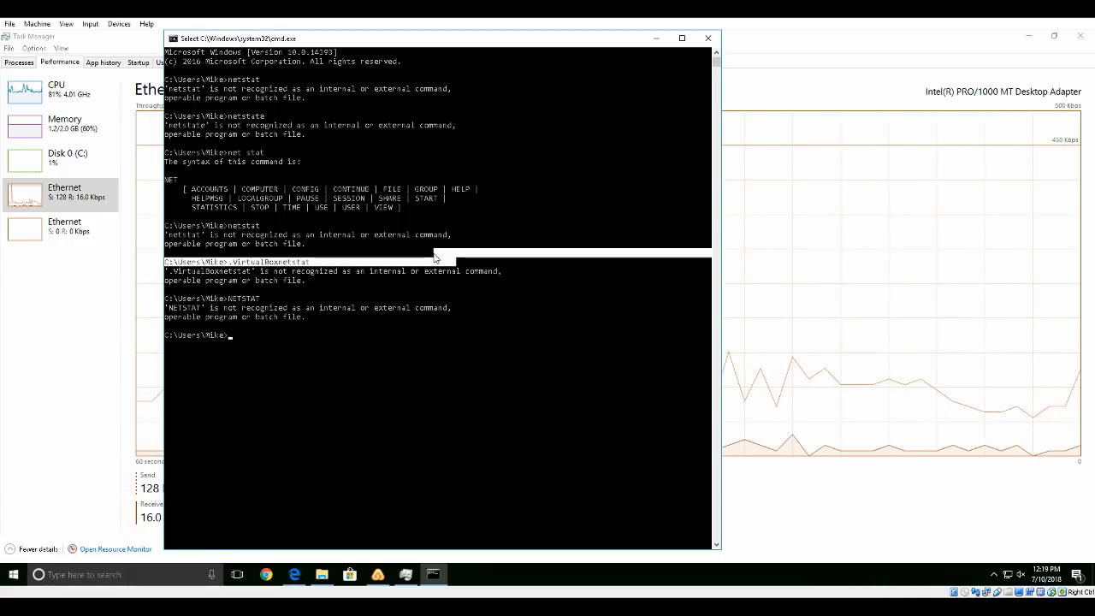
{"action": "type", "text": "NET view"}
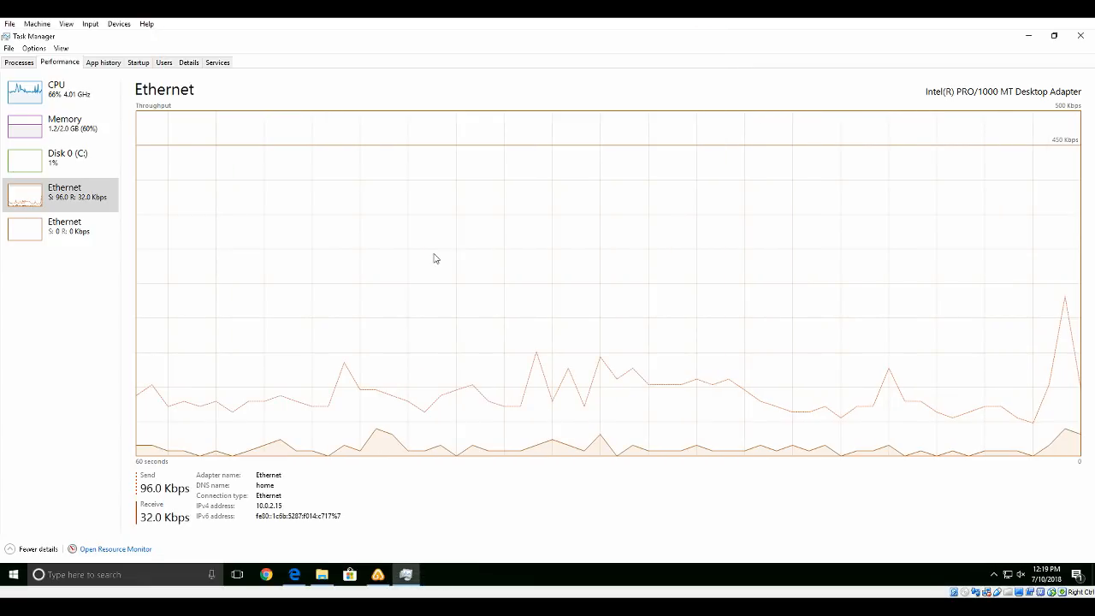
Step: Open Local Disk (C:) from the This PC view
{"action": "left_click", "coordinate": [321, 574]}
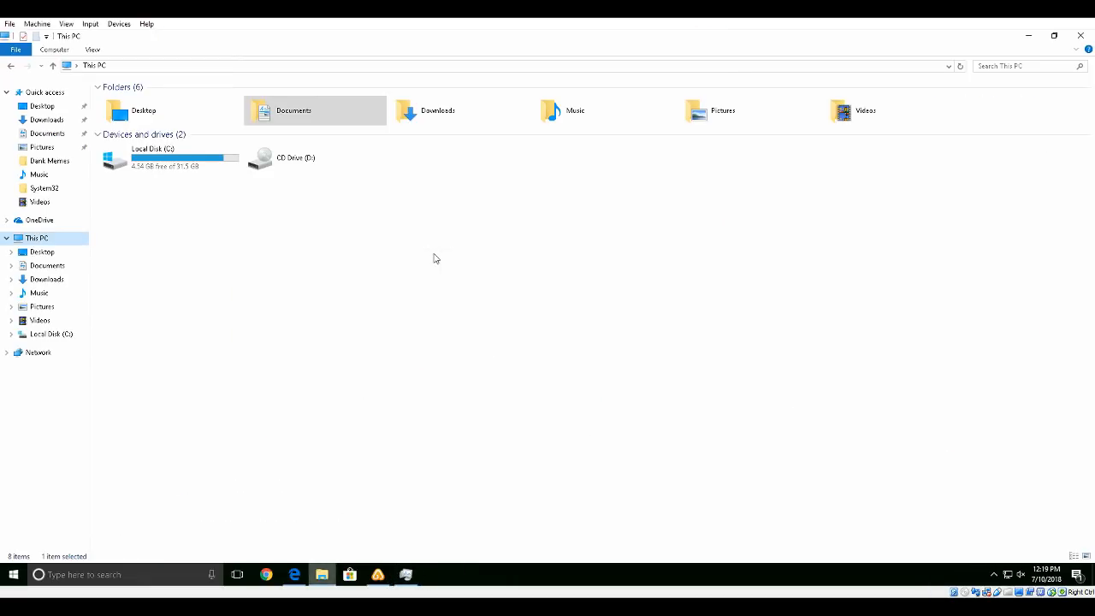
{"action": "double_click", "coordinate": [115, 161]}
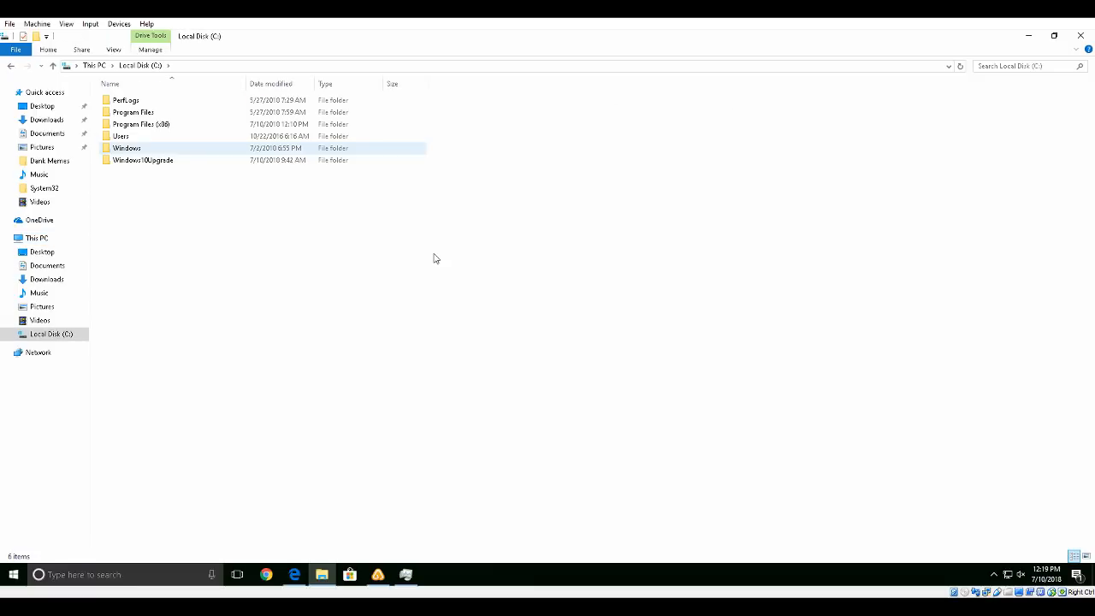
{"action": "left_click", "coordinate": [435, 259]}
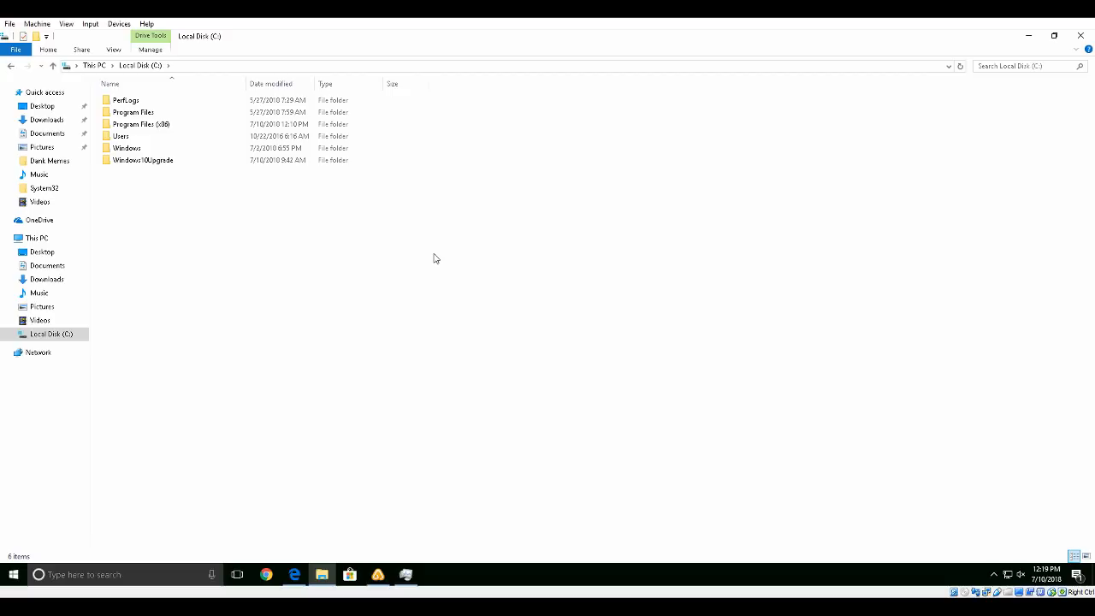
Step: Select every C: drive folder except Windows, then search for MRT in Windows search
{"action": "key", "text": "ctrl+a"}
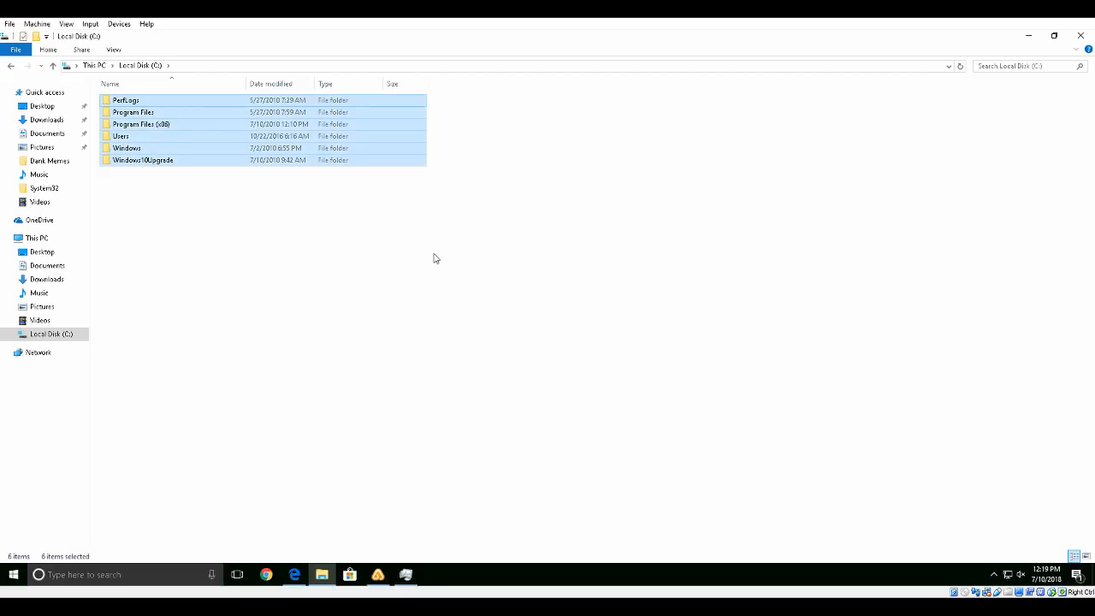
{"action": "left_click", "coordinate": [126, 148]}
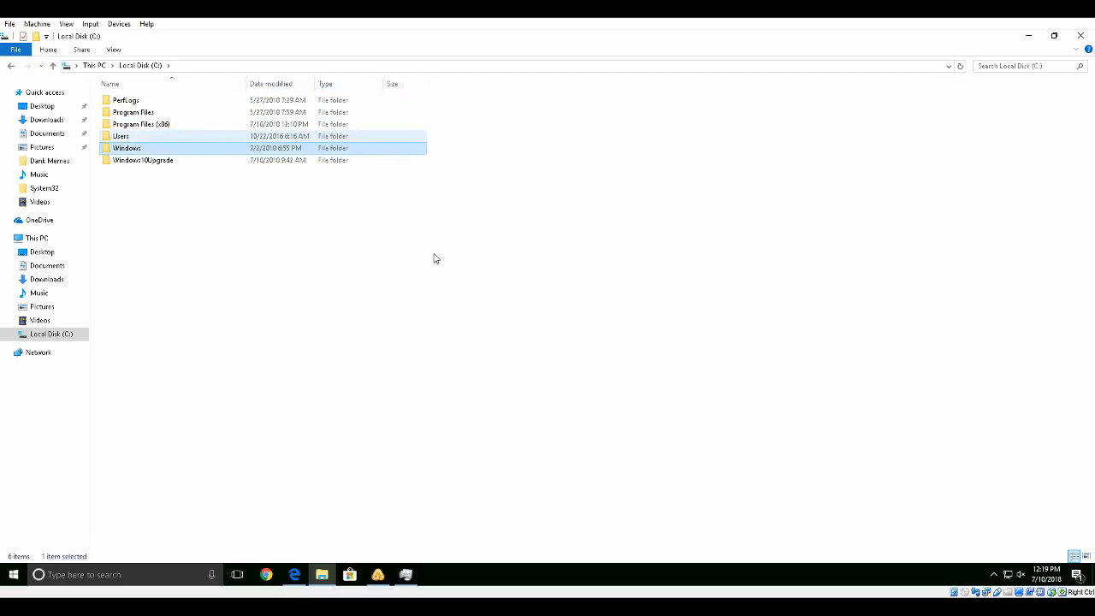
{"action": "key", "text": "ctrl+a"}
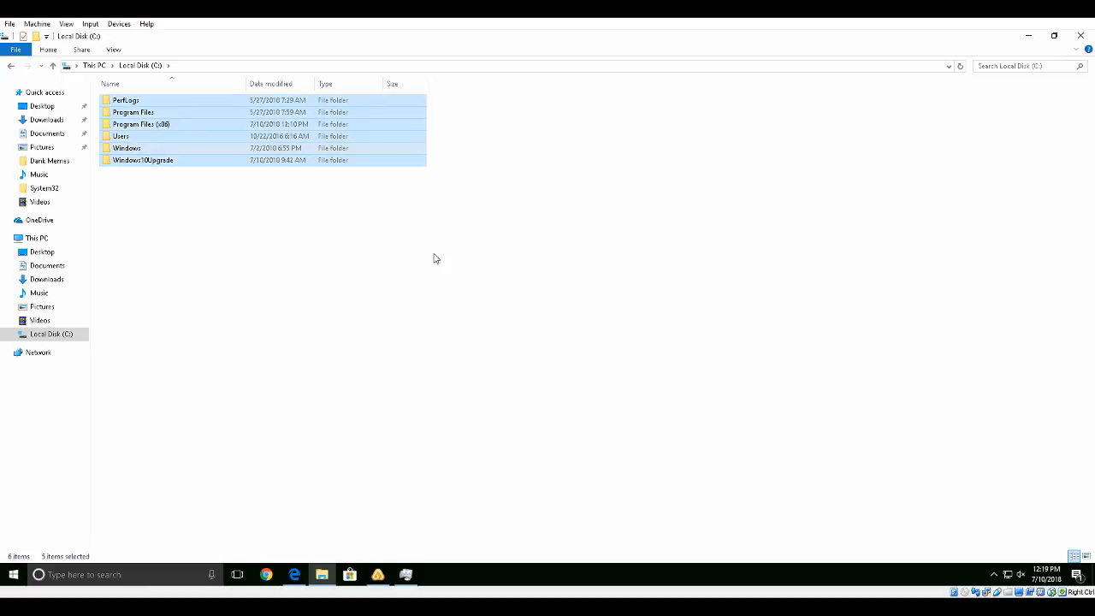
{"action": "left_click", "coordinate": [39, 574]}
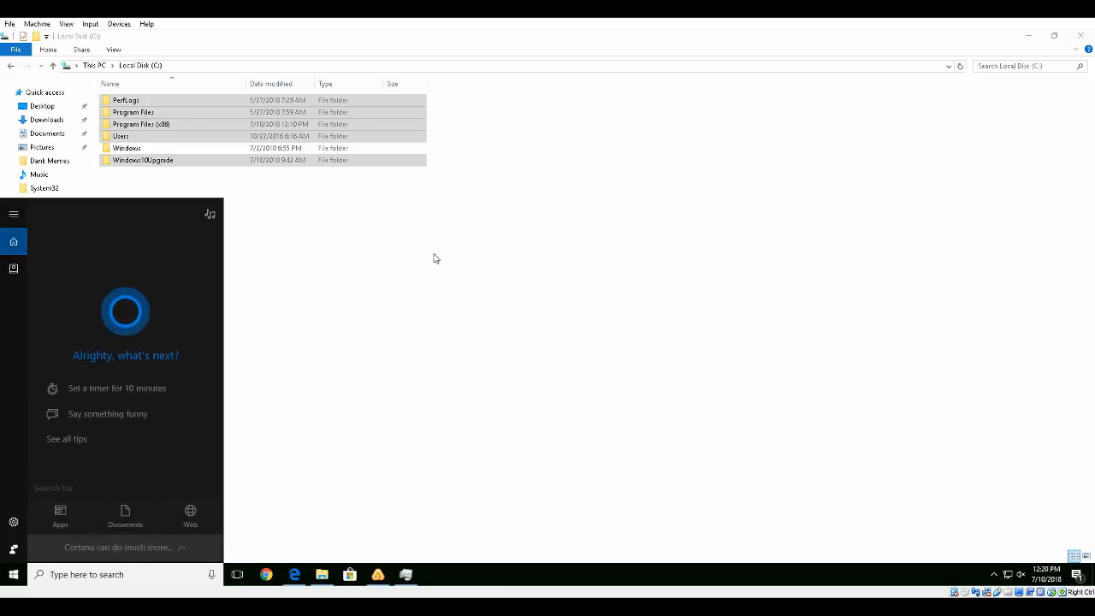
{"action": "type", "text": "MRT"}
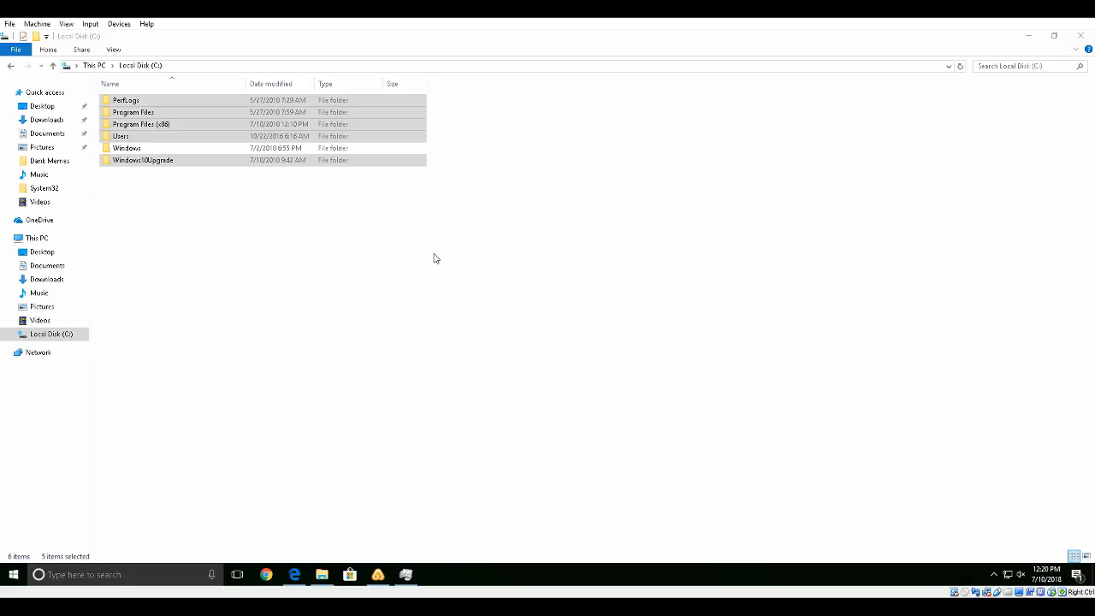
{"action": "mouse_move", "coordinate": [434, 255]}
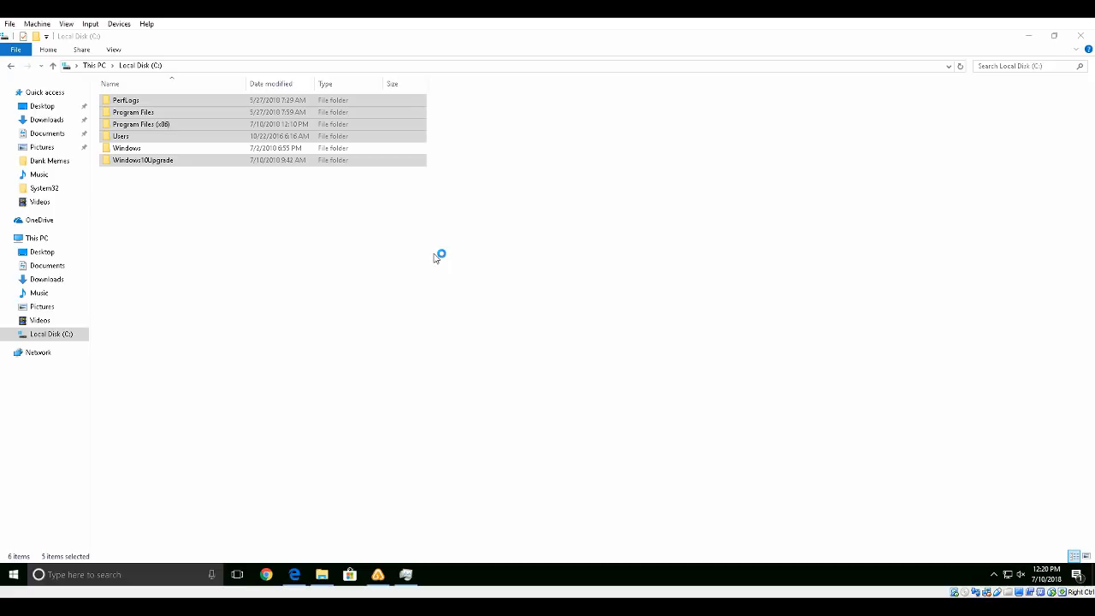
Step: Delete the selected C: folders from the context menu and cancel the Malicious Software Removal Tool
{"action": "left_click", "coordinate": [121, 136]}
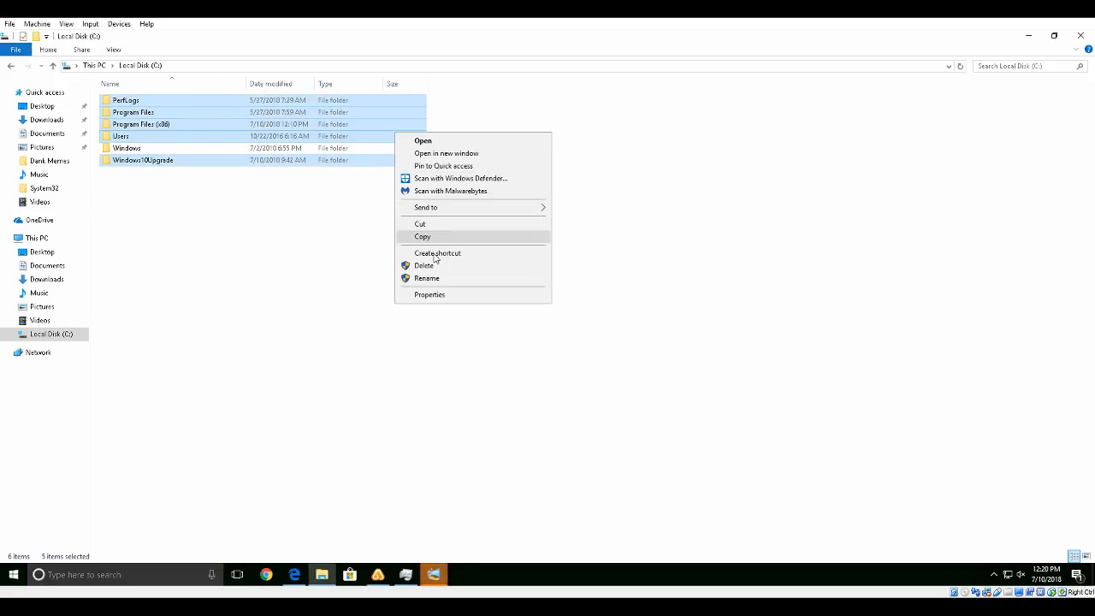
{"action": "left_click", "coordinate": [423, 265]}
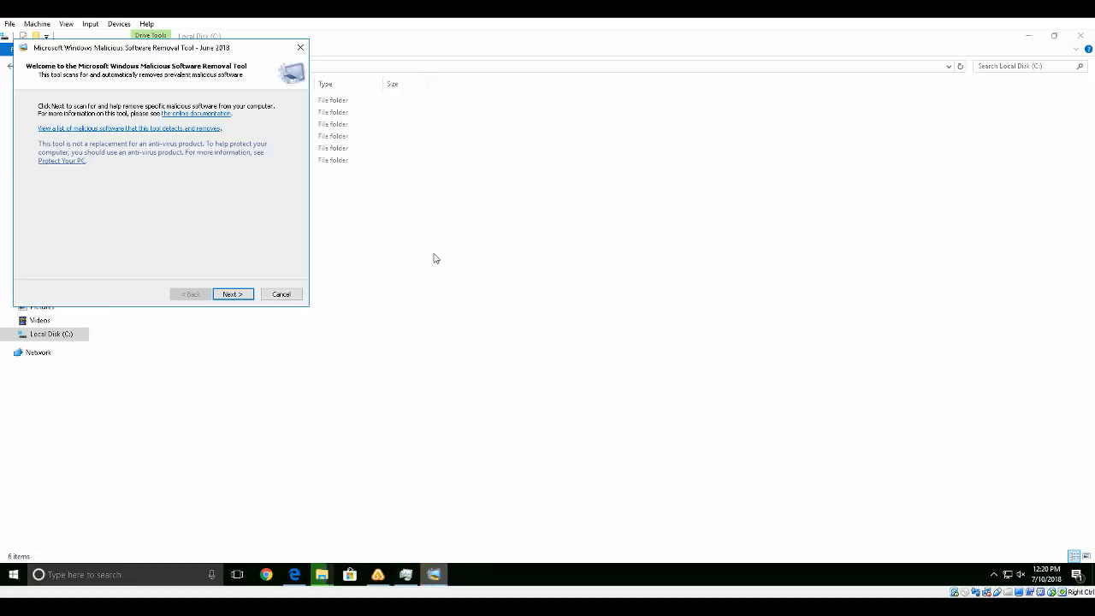
{"action": "left_click", "coordinate": [232, 293]}
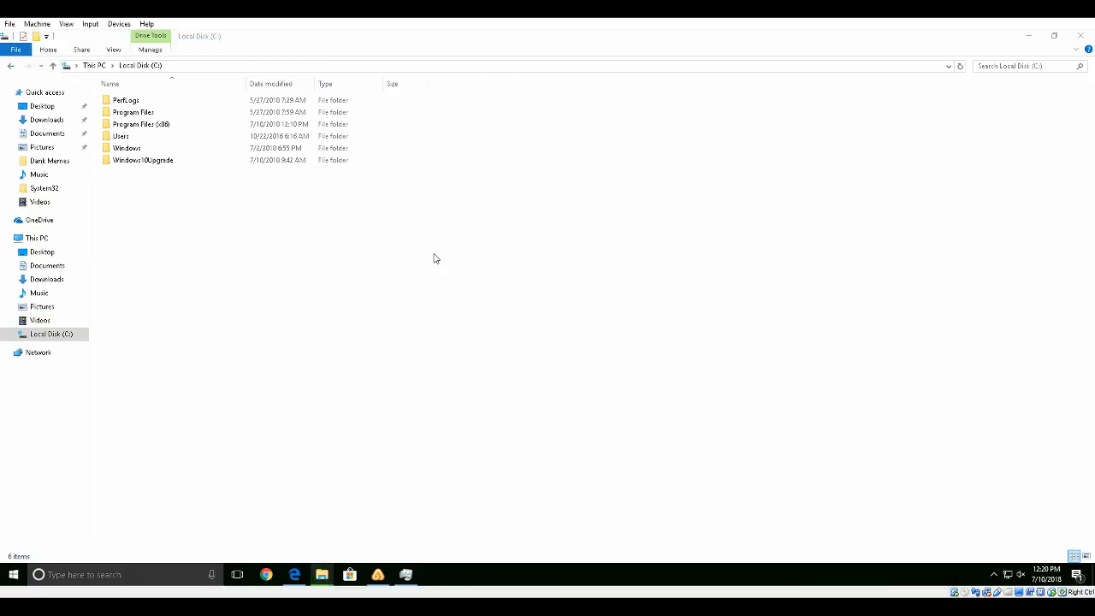
Step: Close Task Manager and open the desktop Recycle Bin while the C: recycle job runs
{"action": "left_click", "coordinate": [322, 574]}
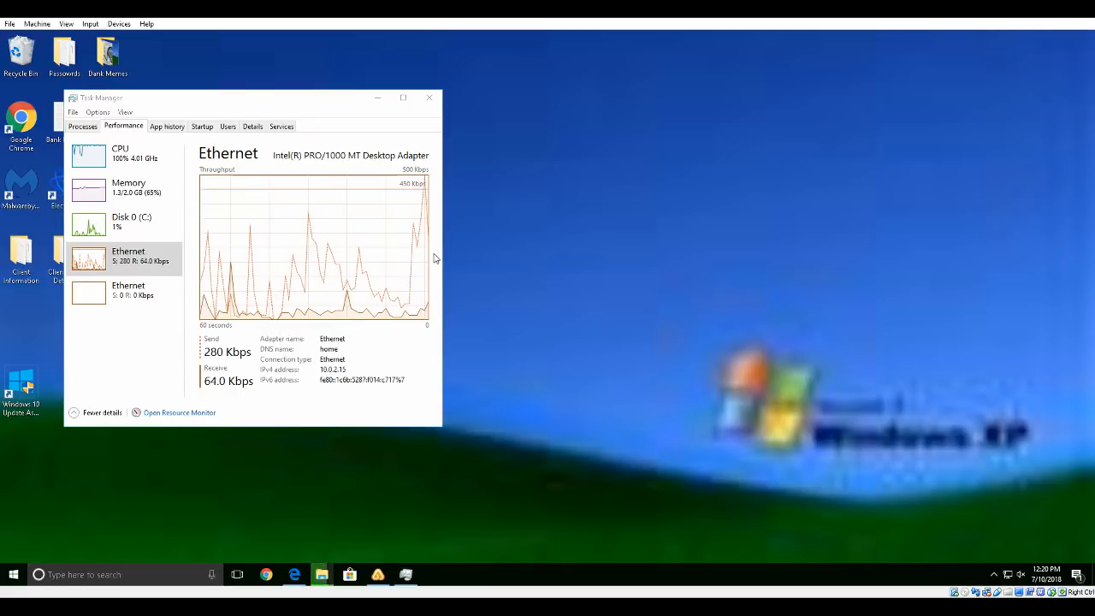
{"action": "left_click", "coordinate": [429, 97]}
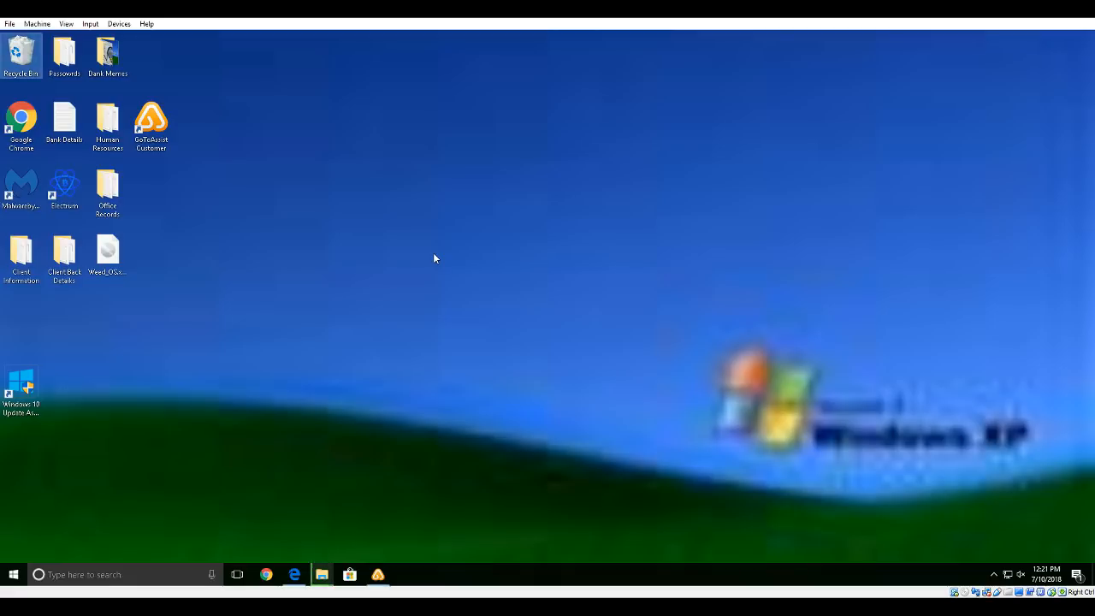
{"action": "double_click", "coordinate": [21, 52]}
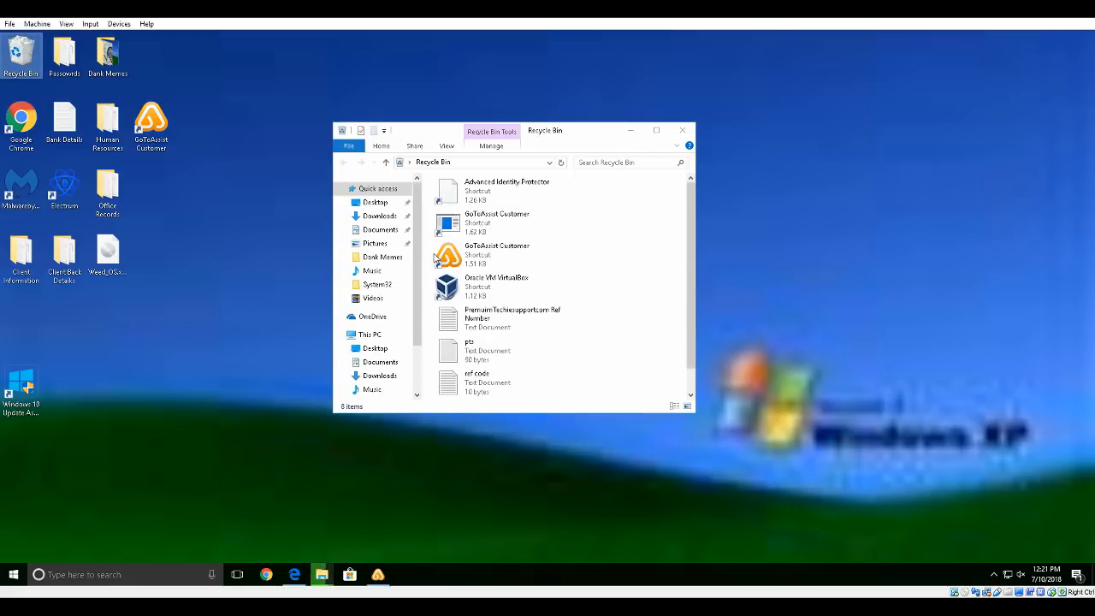
{"action": "left_click", "coordinate": [496, 254]}
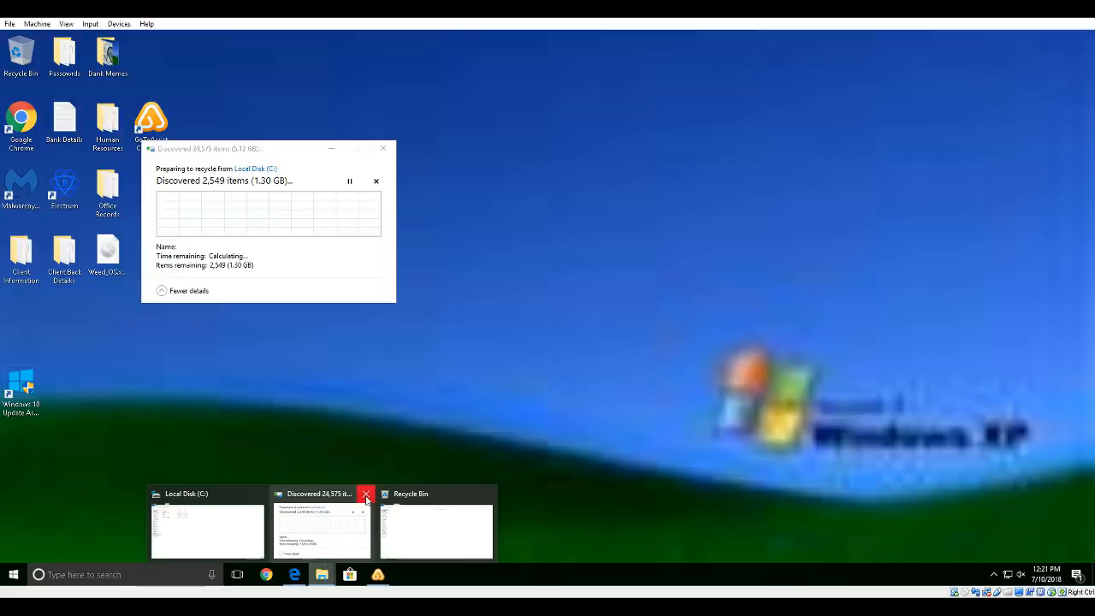
Step: Close the recycle progress window, browse System32 and Documents, then return to This PC
{"action": "left_click", "coordinate": [366, 494]}
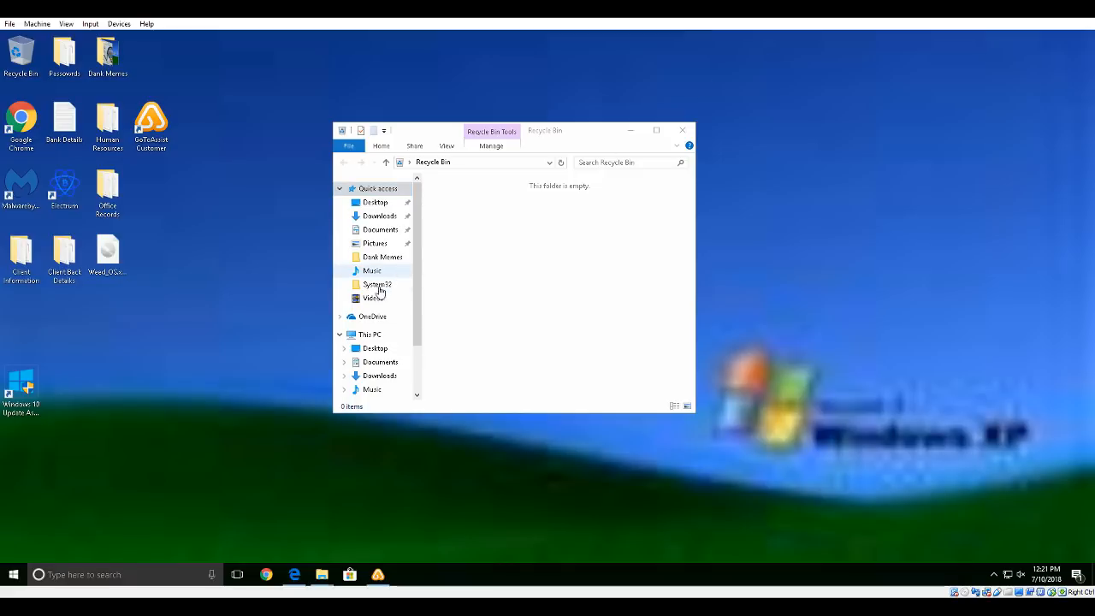
{"action": "double_click", "coordinate": [377, 284]}
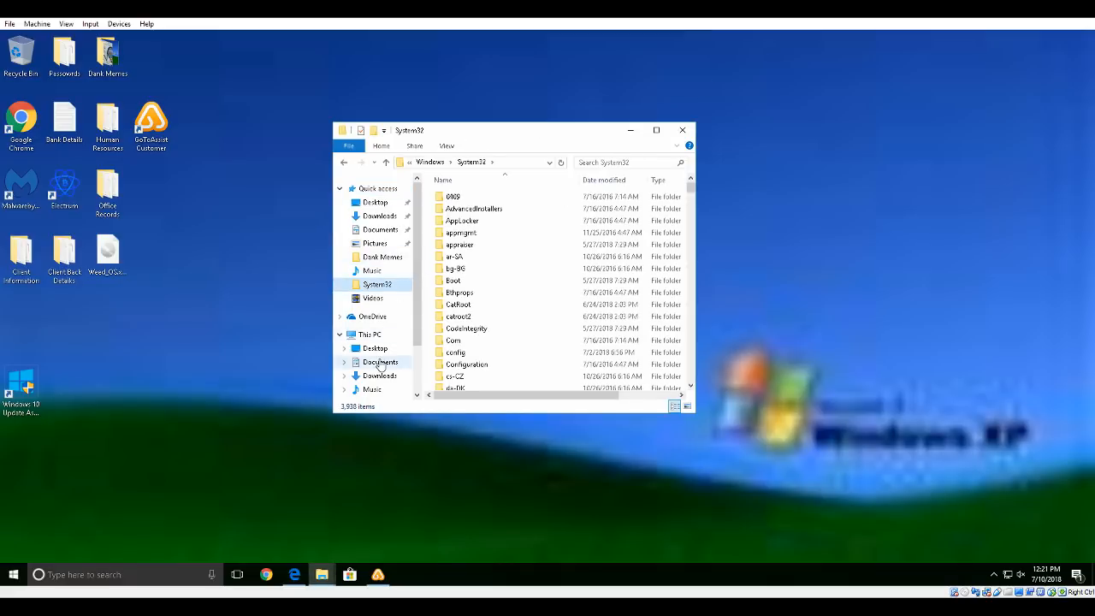
{"action": "left_click", "coordinate": [380, 361]}
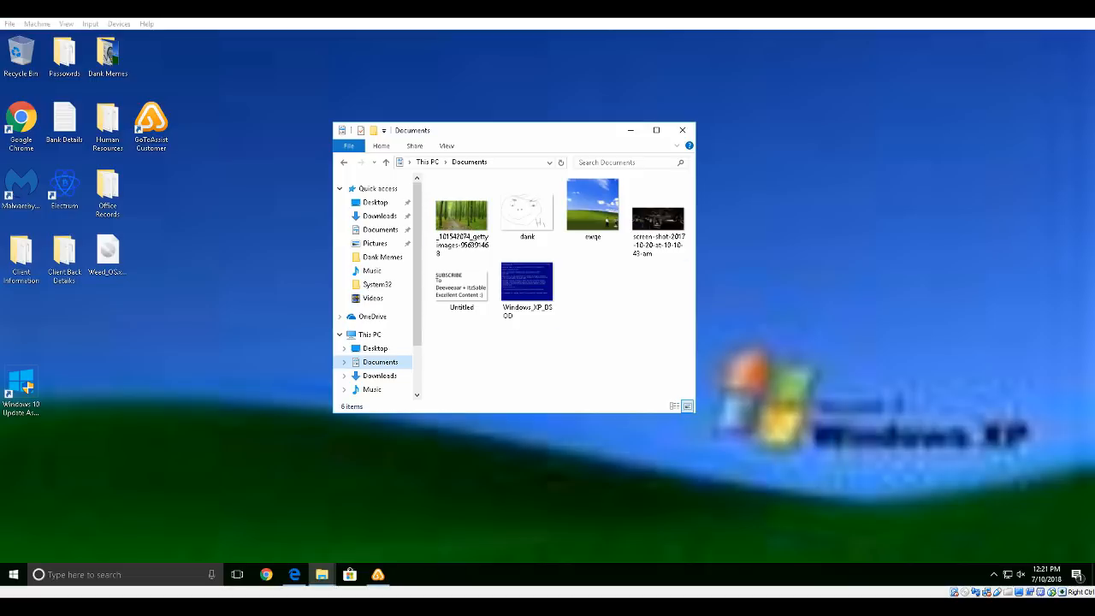
{"action": "key", "text": "ctrl+a"}
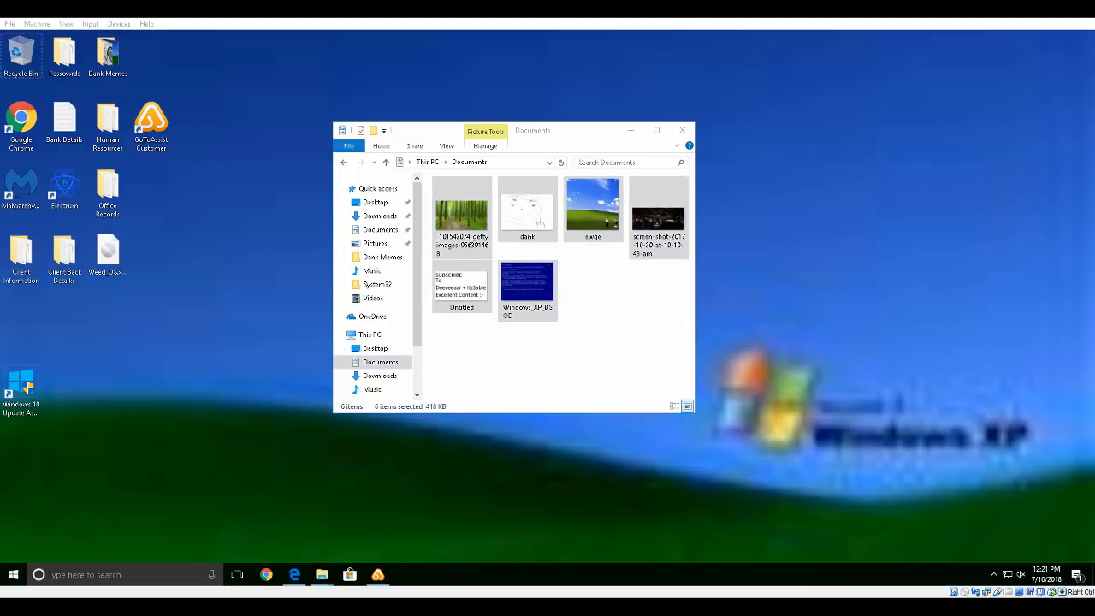
{"action": "left_click", "coordinate": [341, 334]}
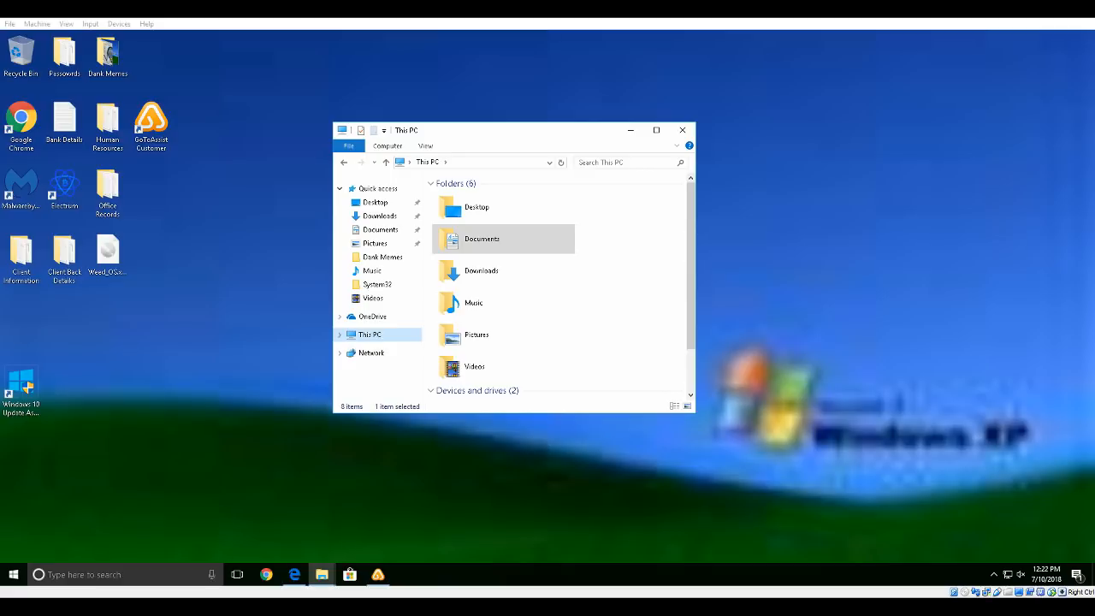
Step: Open Local Disk (C:), cancel all interrupted transfers, and refuse PerfLogs folder access
{"action": "scroll", "scroll_direction": "down", "scroll_amount": 3}
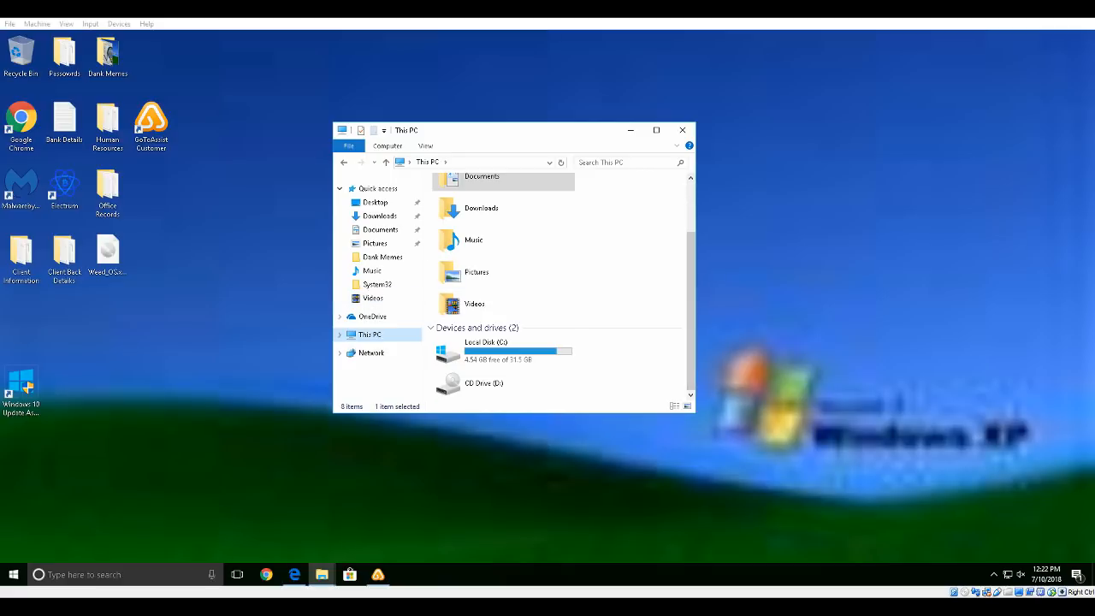
{"action": "double_click", "coordinate": [486, 351]}
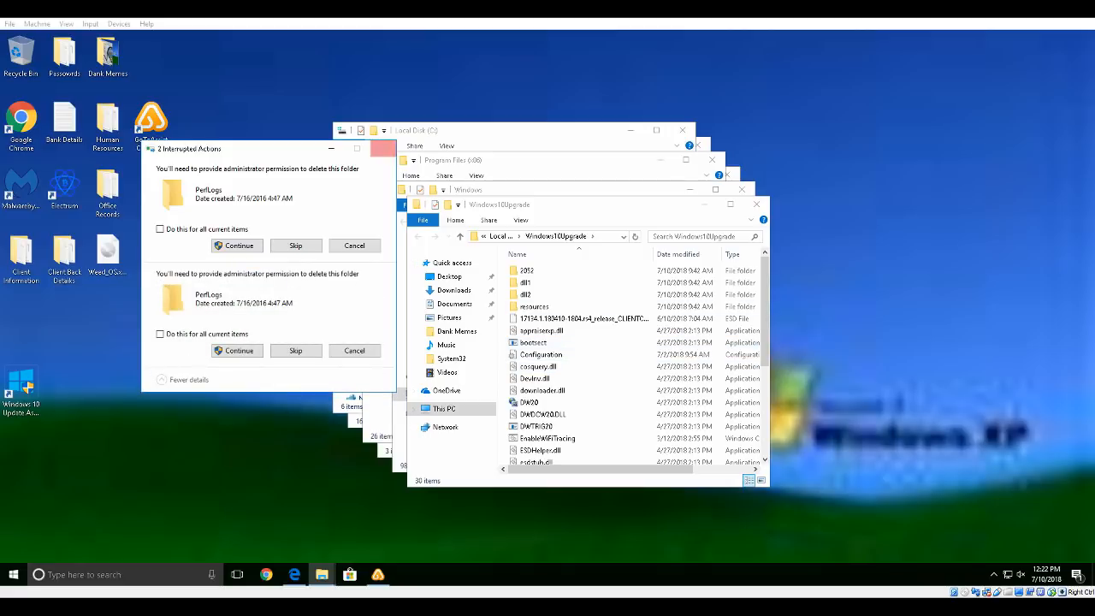
{"action": "left_click", "coordinate": [381, 148]}
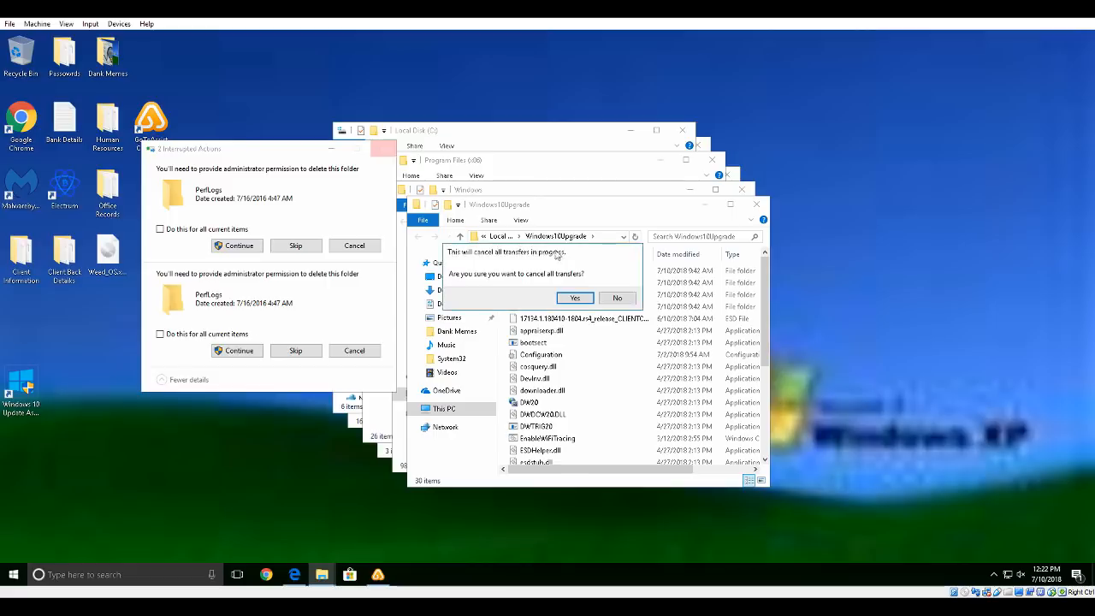
{"action": "left_click", "coordinate": [574, 298]}
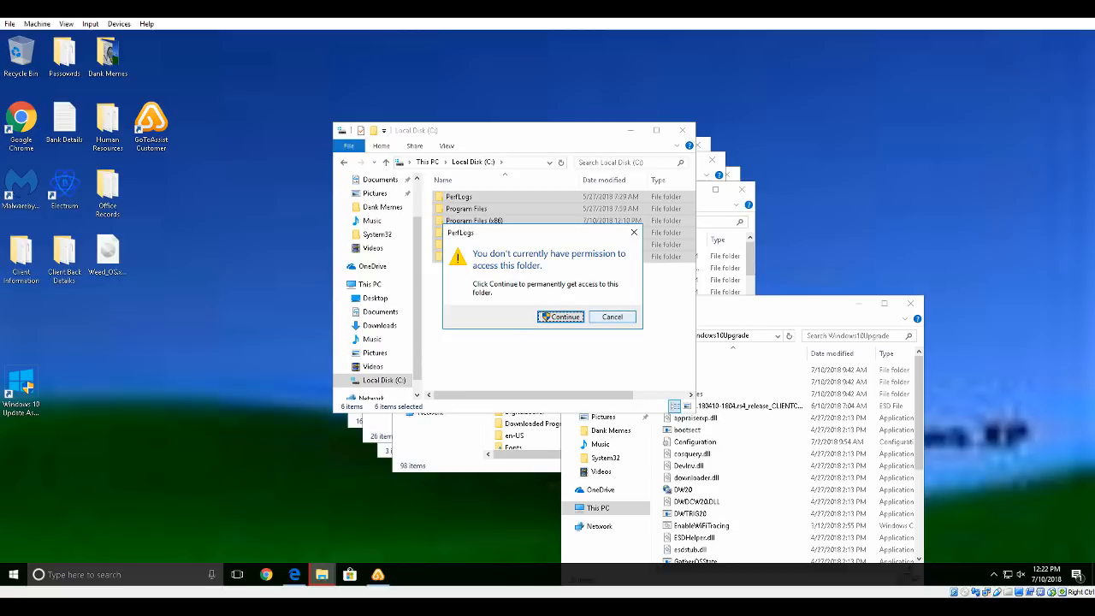
{"action": "left_click", "coordinate": [561, 317]}
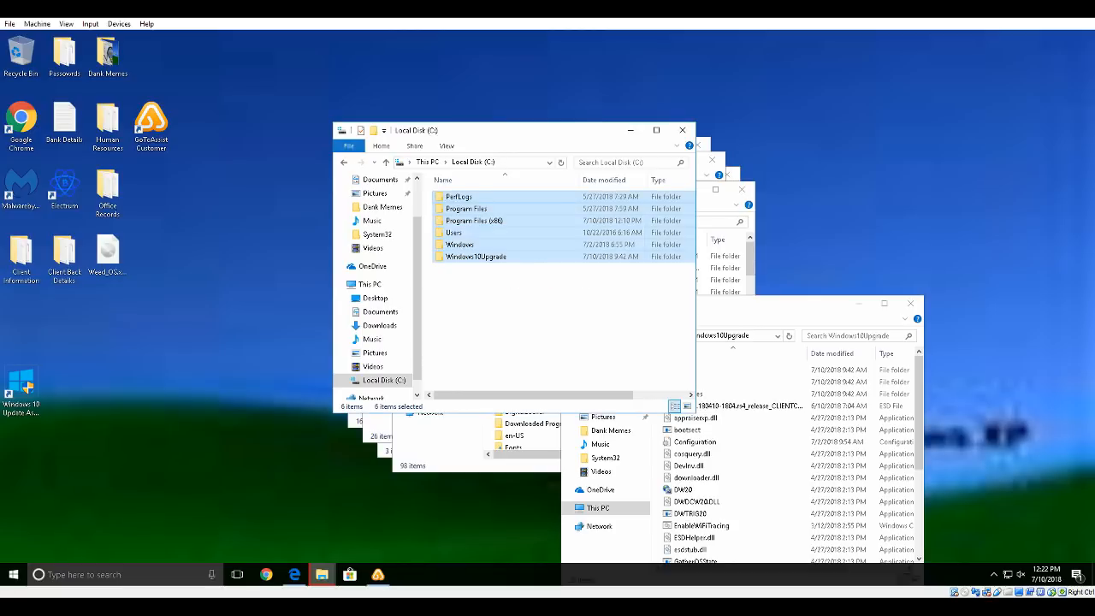